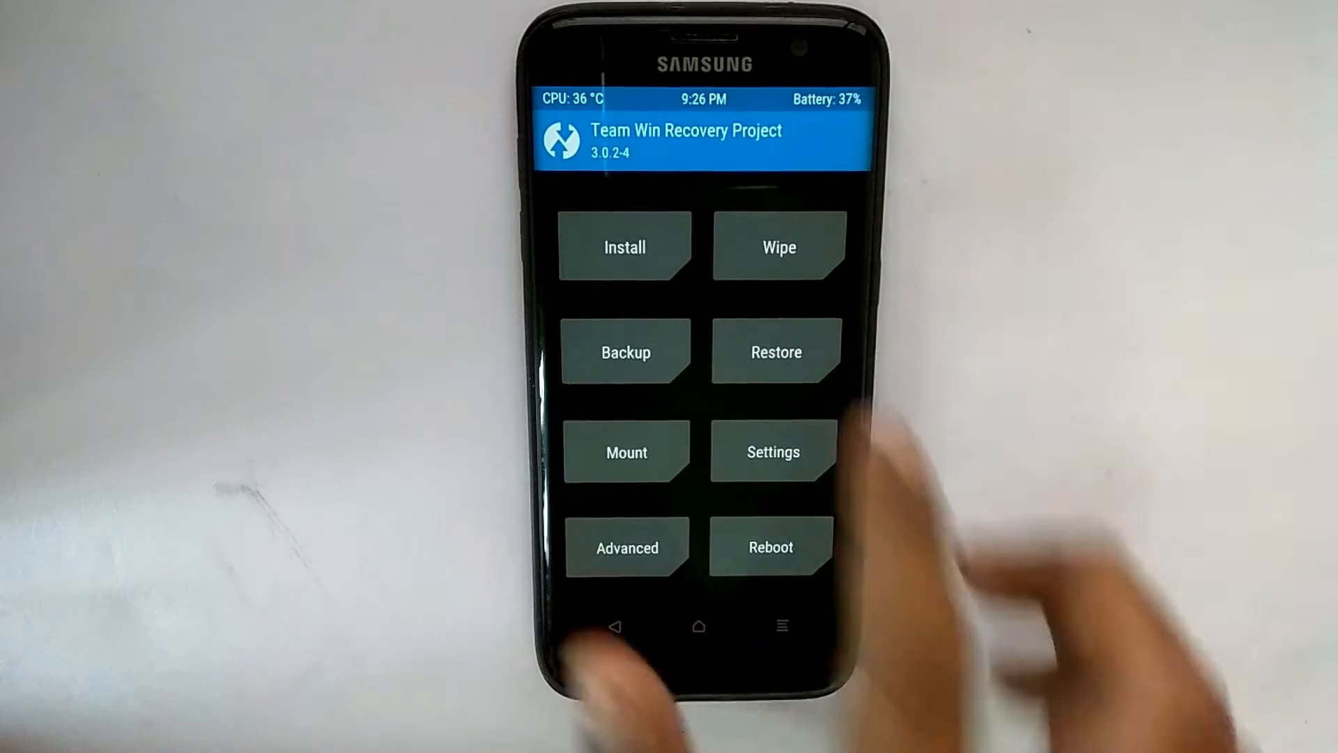
- Wipe Dalvik/ART Cache, System, Data, Internal Storage and Cache via Advanced Wipe
click(778, 246)
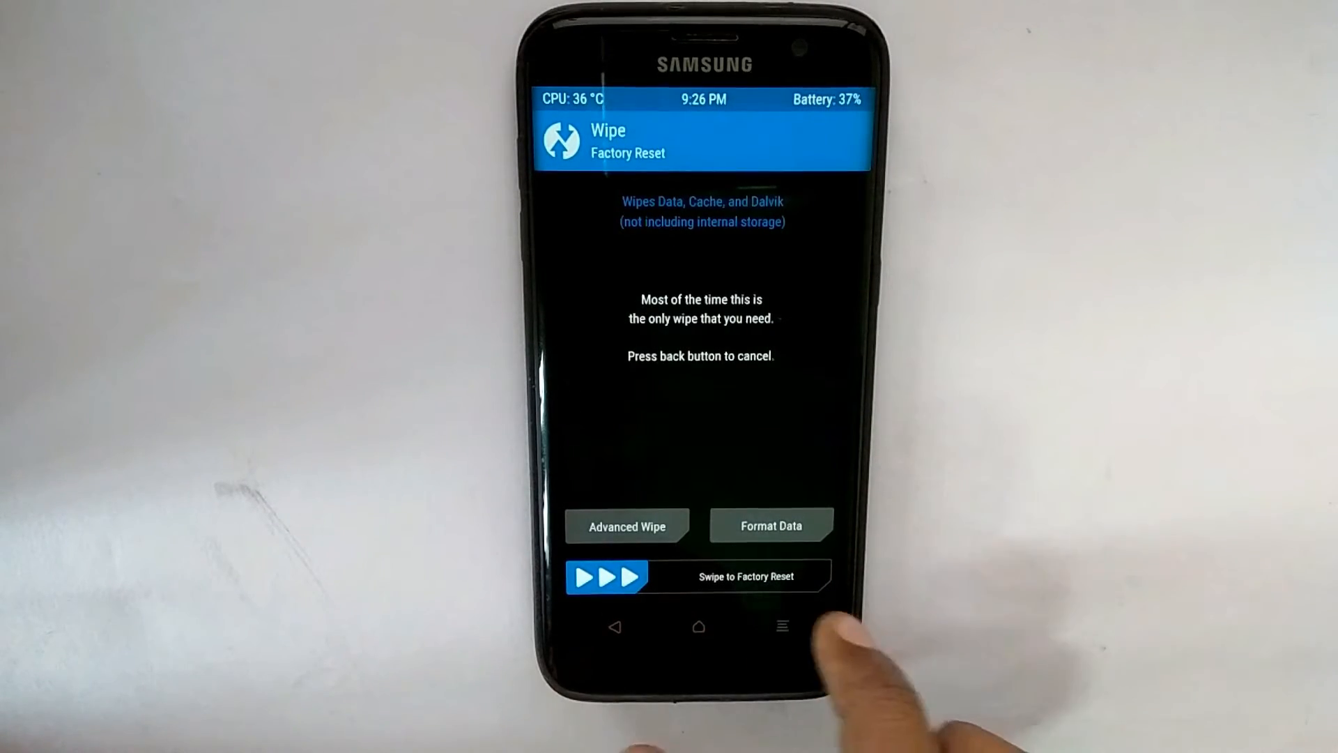
click(626, 526)
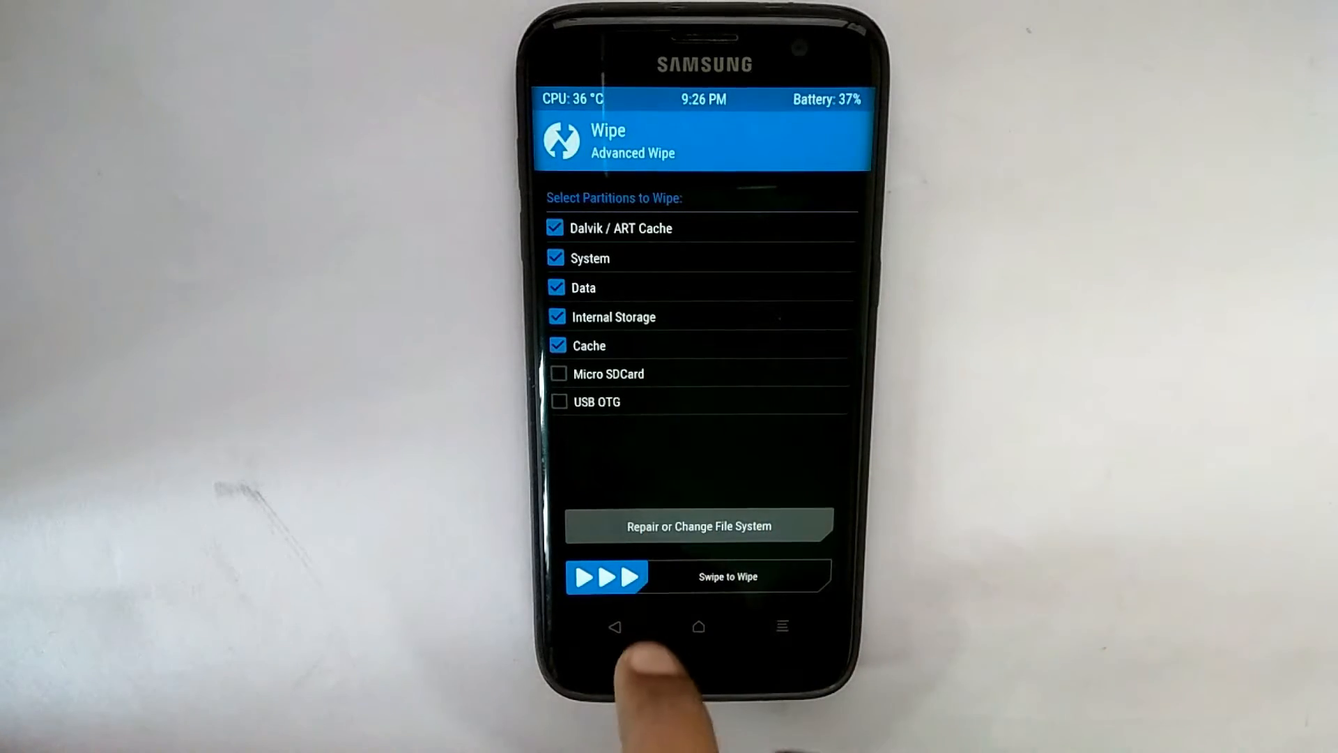
drag(588, 575, 812, 575)
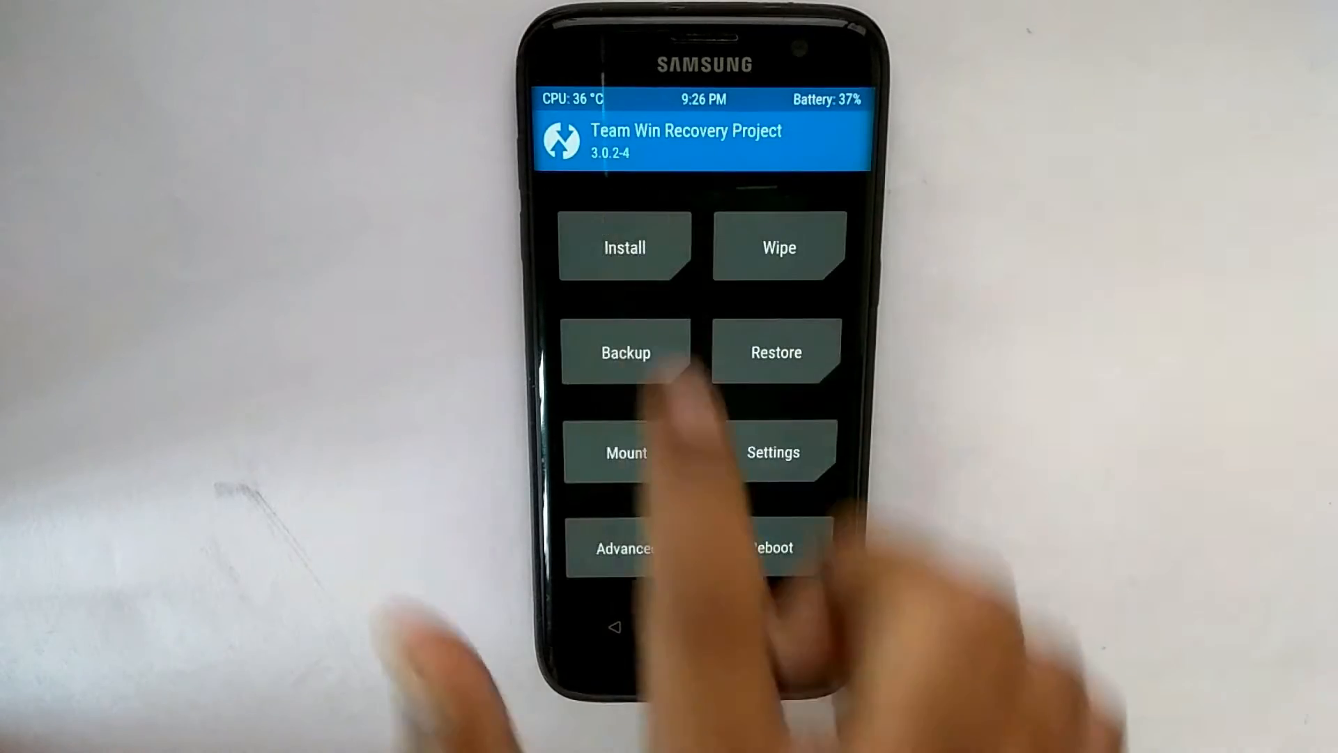
- Flash SuperMan-Rom_SM-G93XF_V2.3_N.zip from /external_sd through the Install menu
click(625, 249)
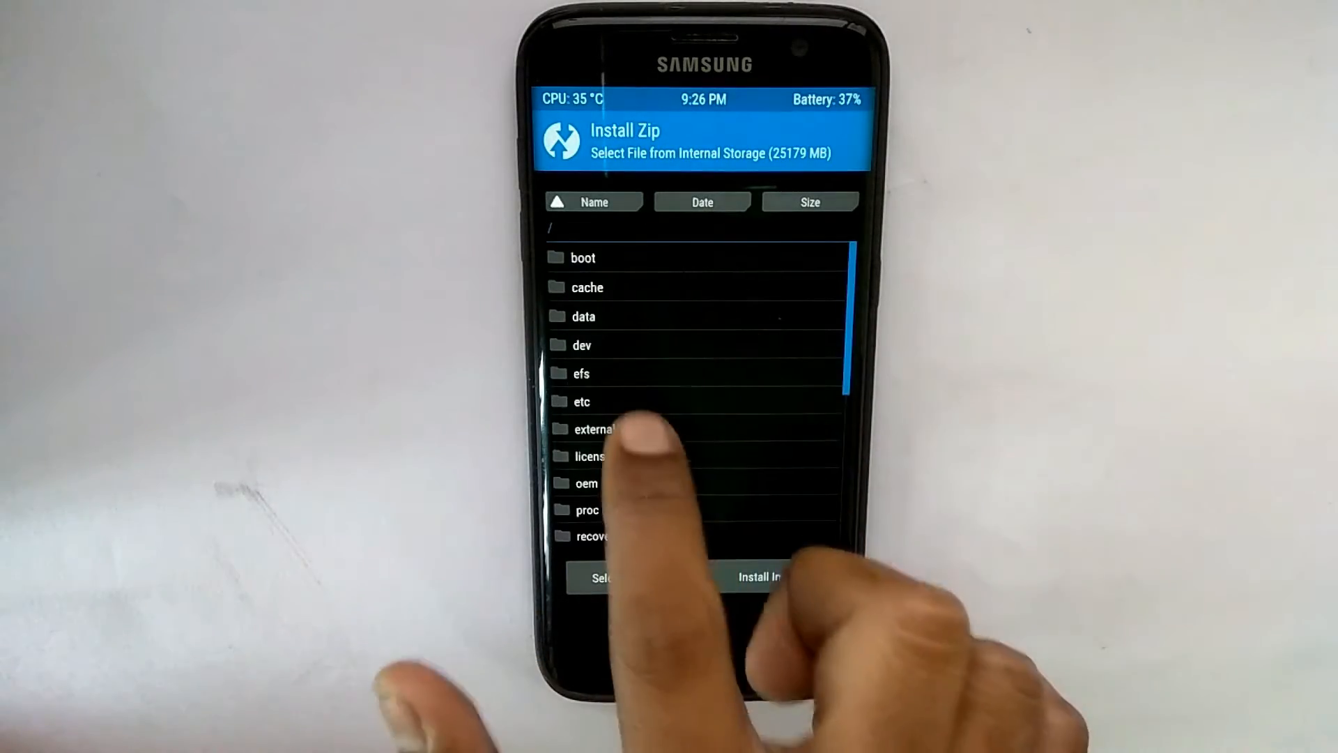
click(598, 429)
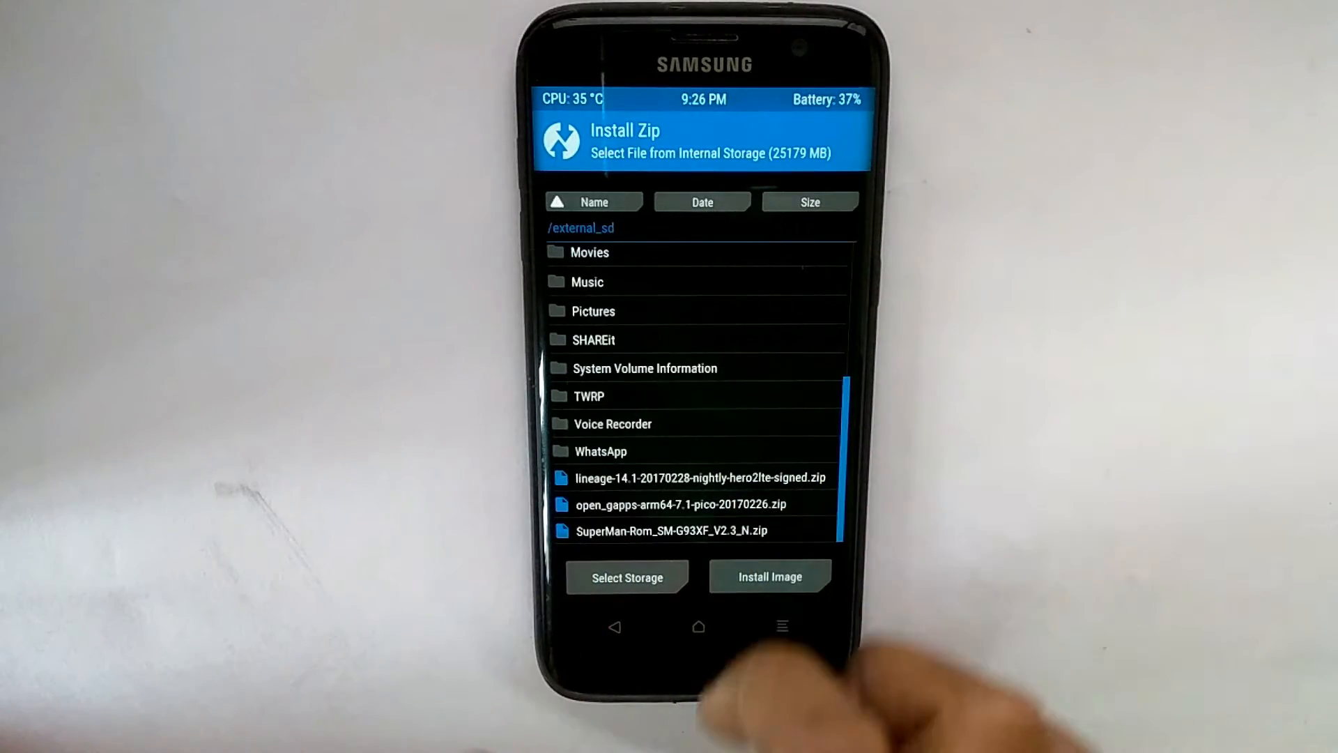
click(663, 530)
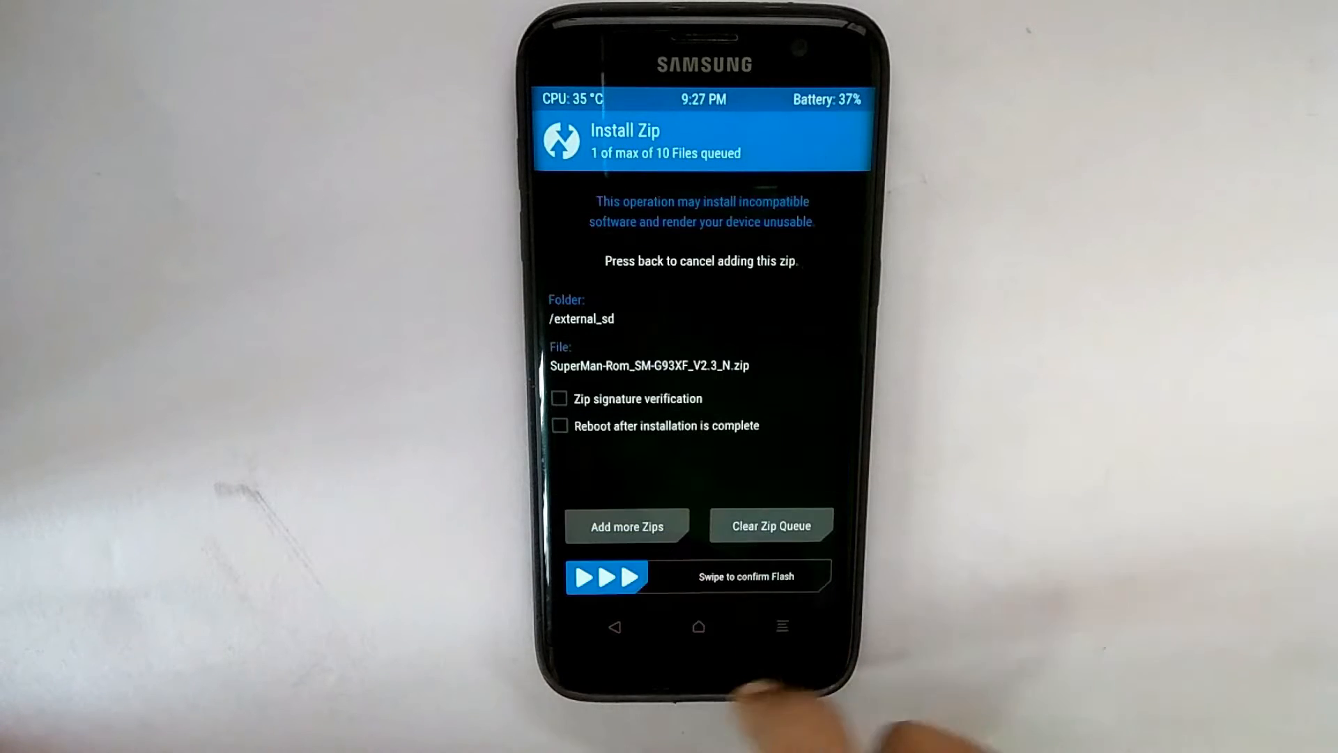
drag(607, 575, 811, 576)
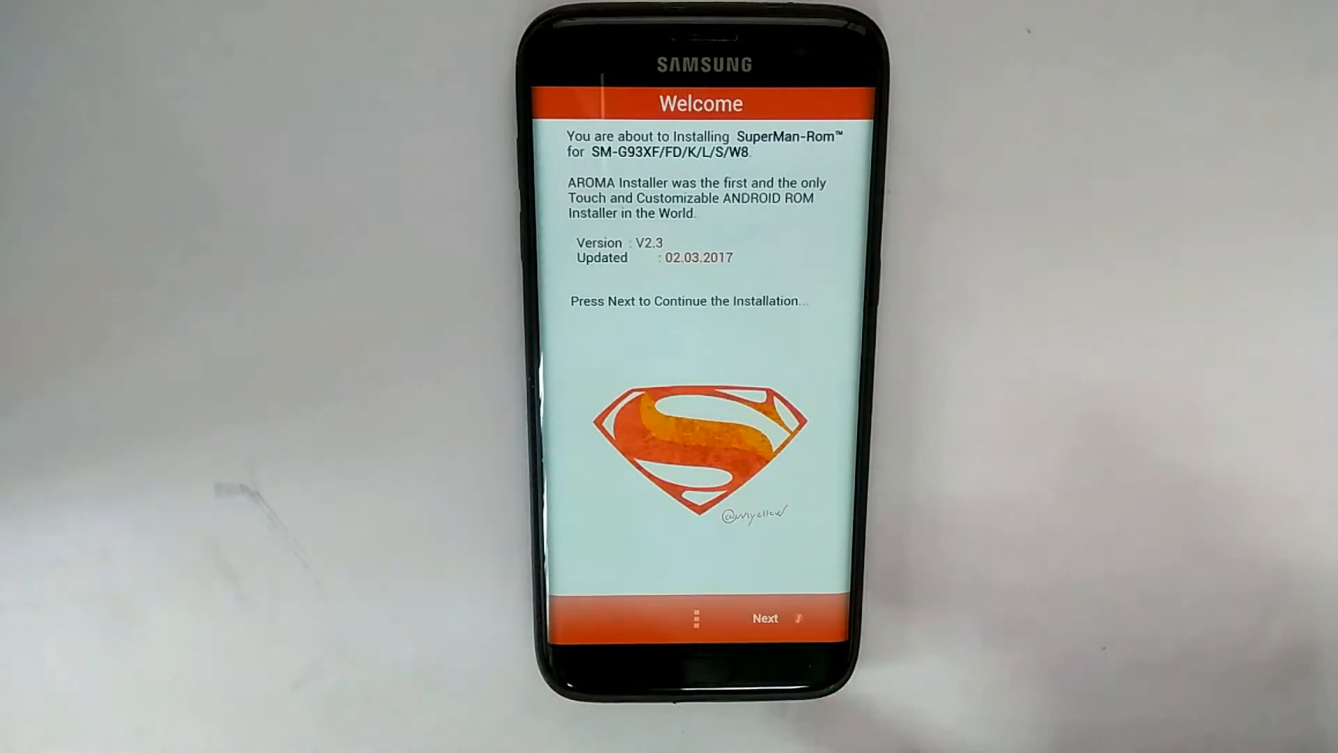
- Accept the license, choose Clean Install and BTU CSC, and acknowledge the kernel warning
click(764, 617)
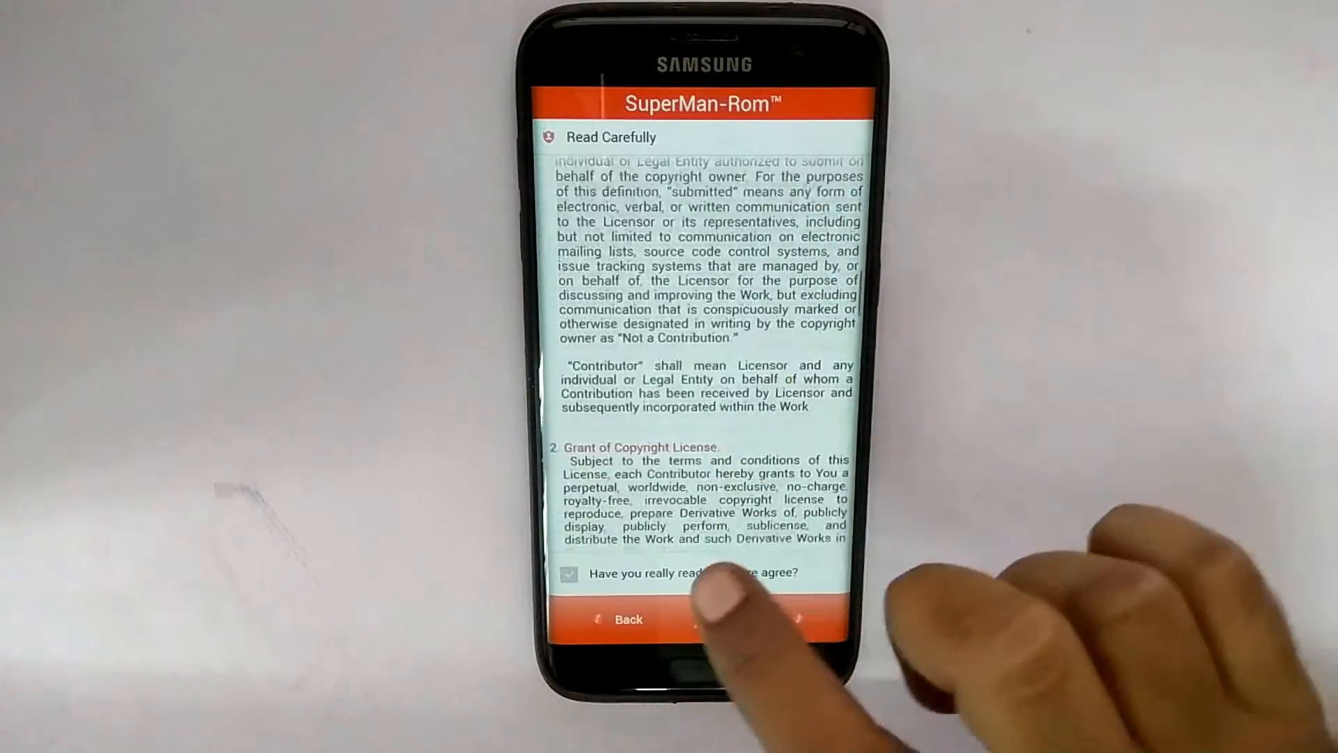
click(706, 619)
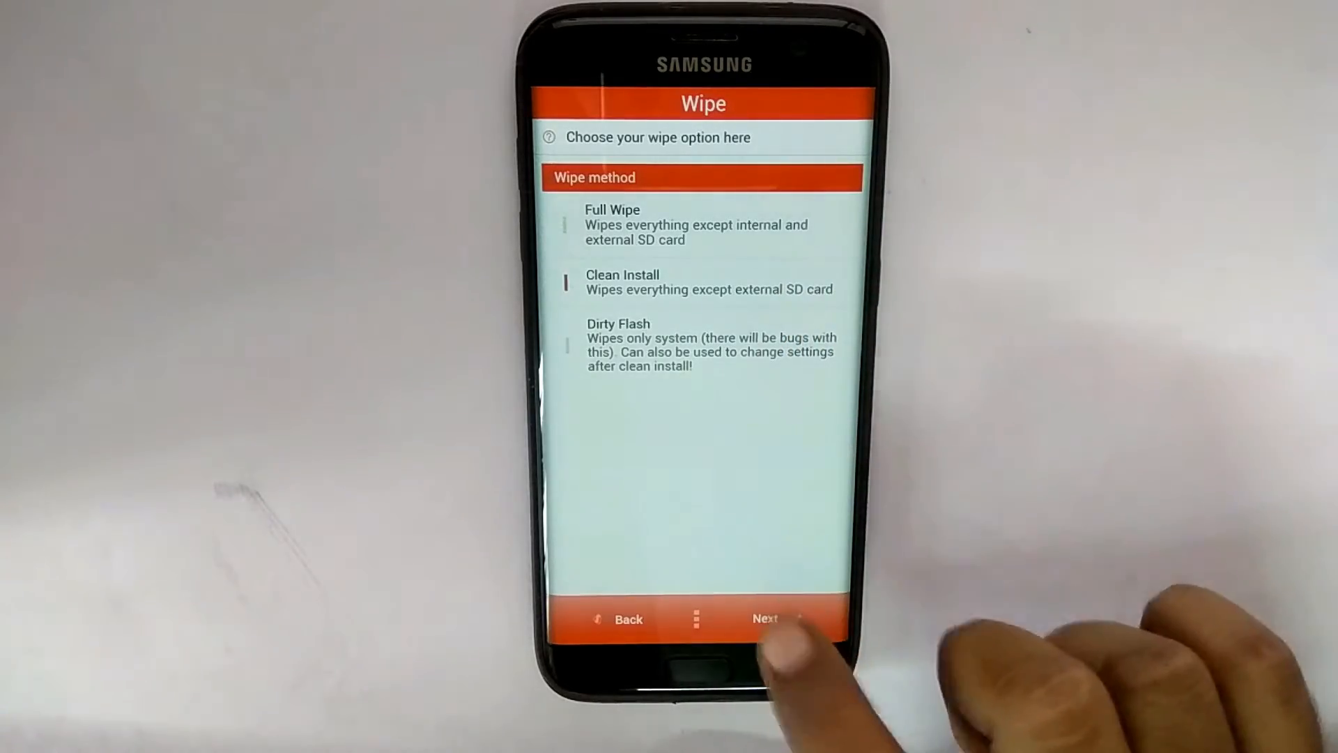
click(764, 619)
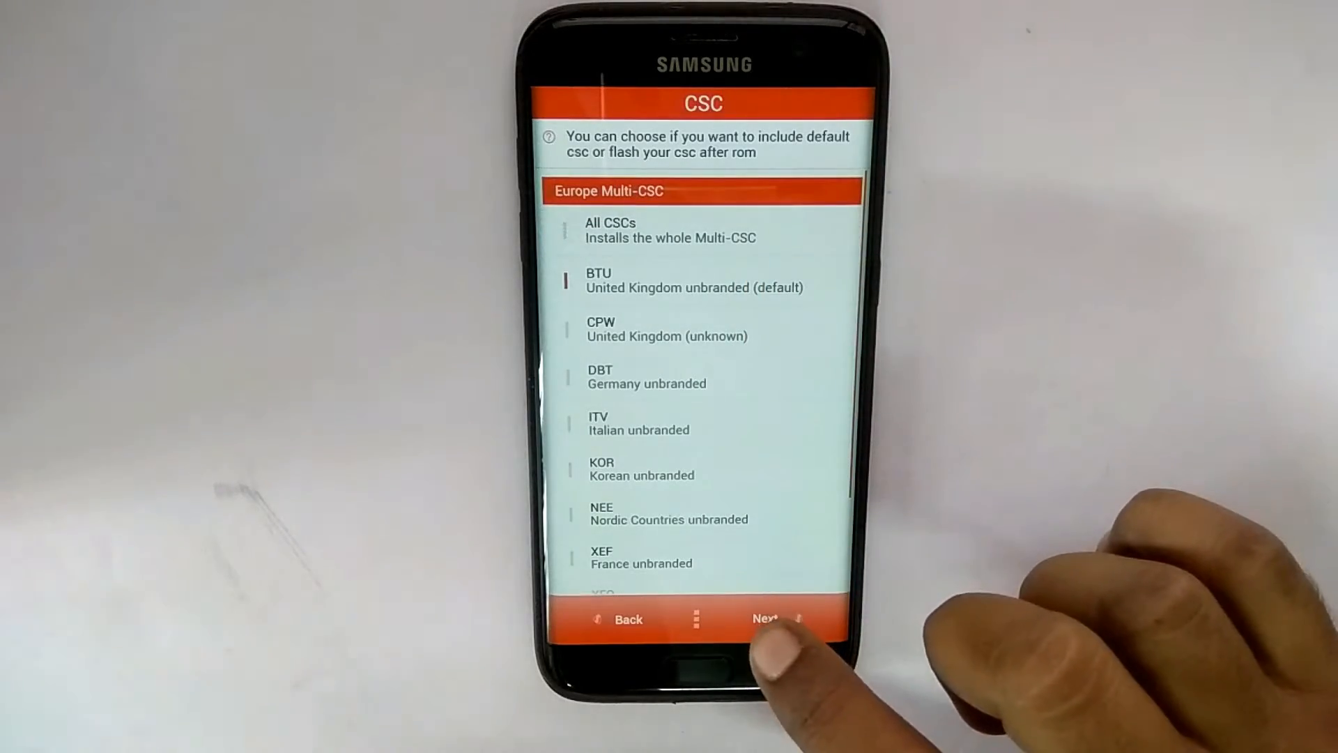
click(763, 619)
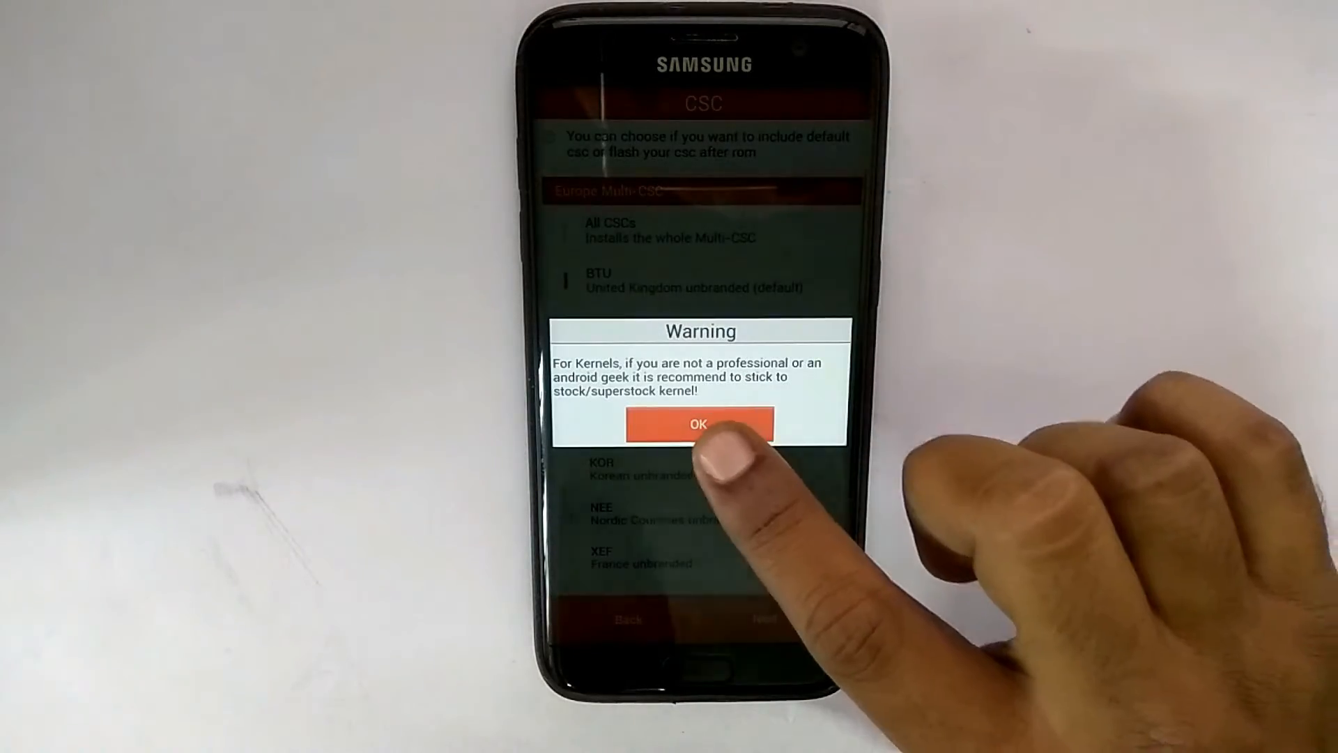
click(699, 424)
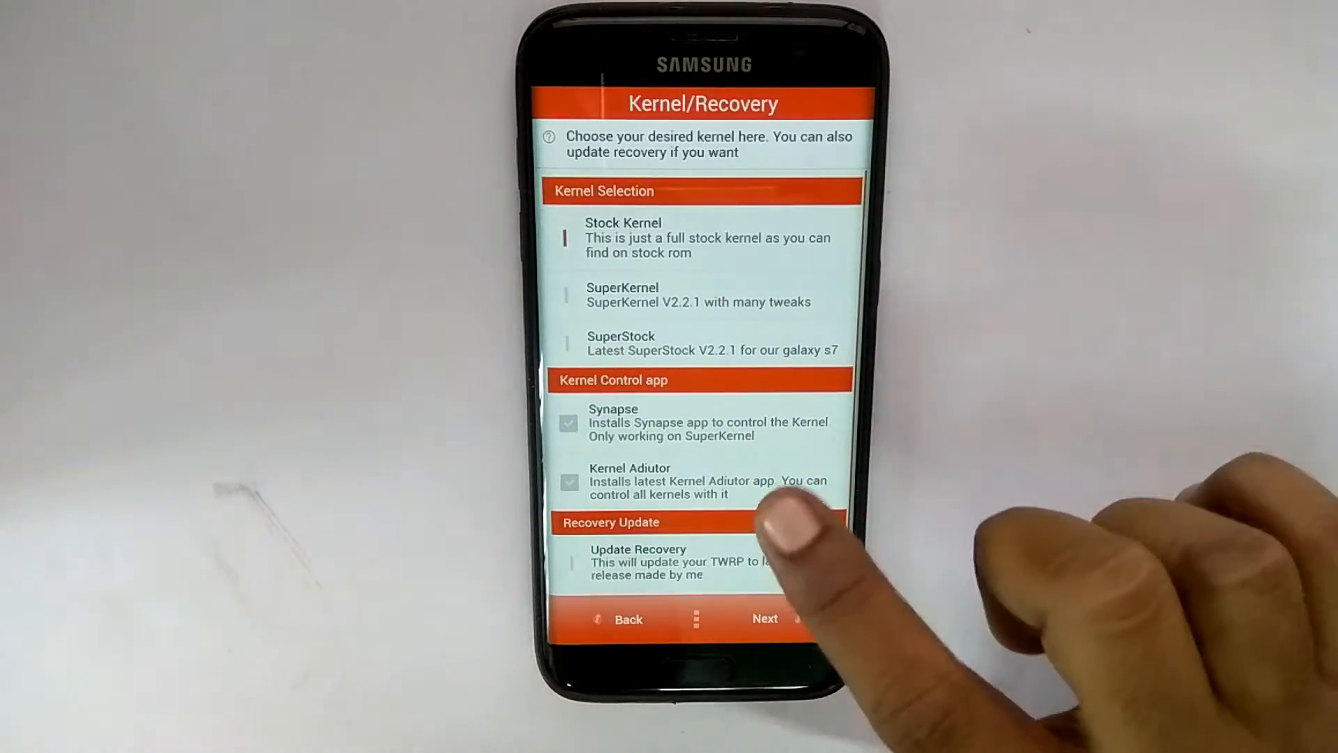
- Keep Stock Kernel and current recovery, tick build.prop tweaks, choose Magisk, MagiskSU, Busybox, No SoundMod
scroll(down, 3)
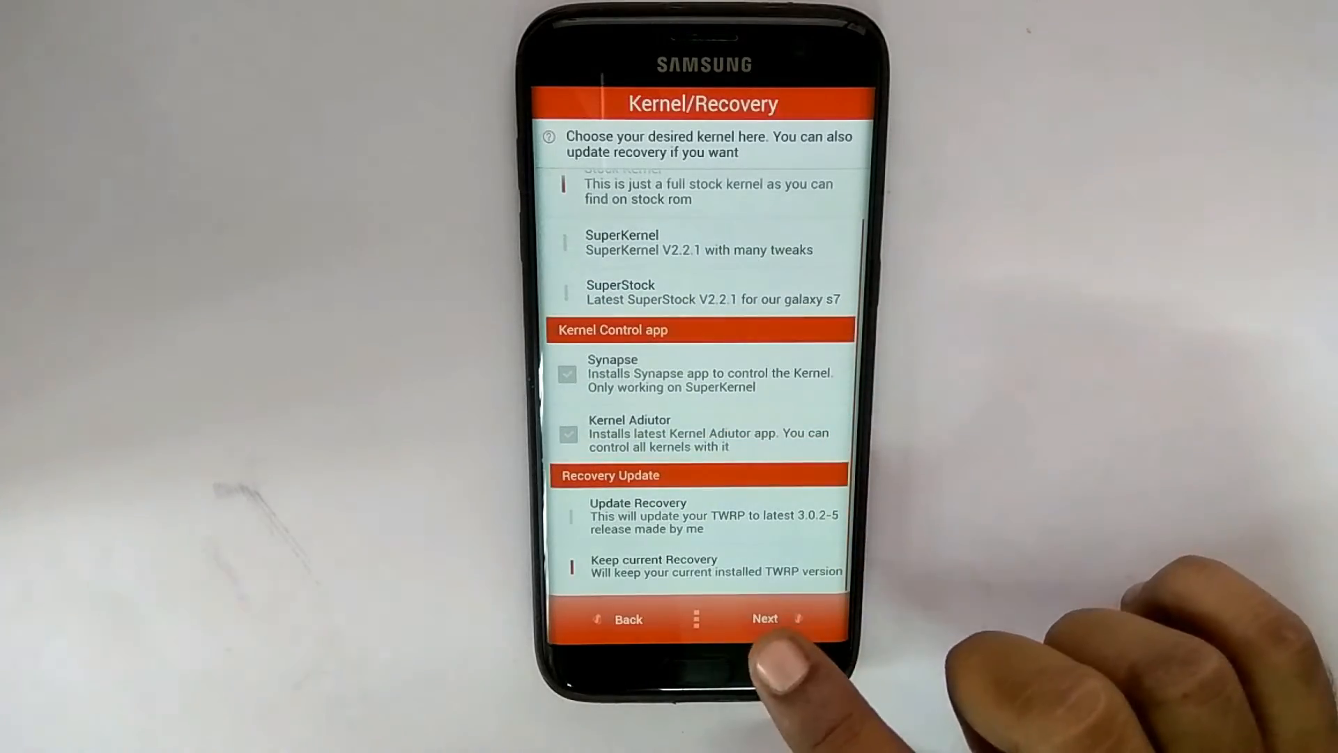
click(764, 619)
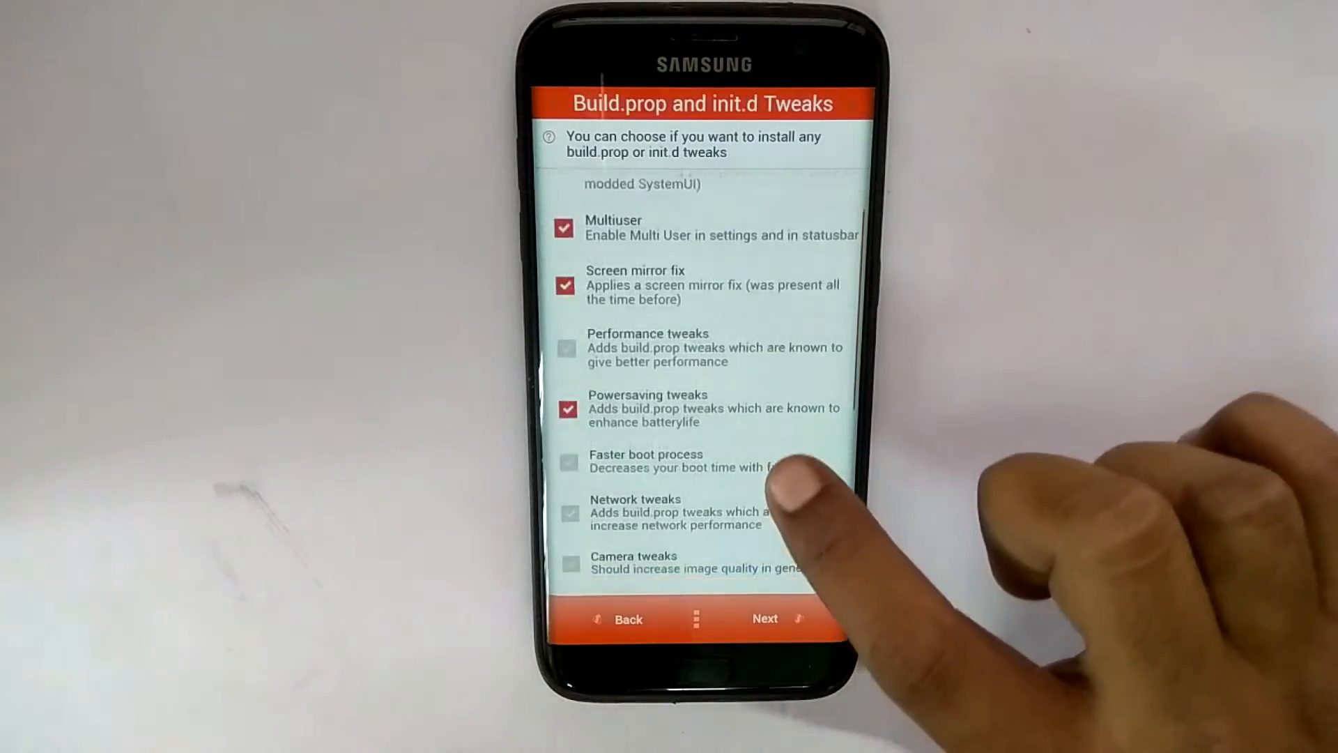
scroll(down, 3)
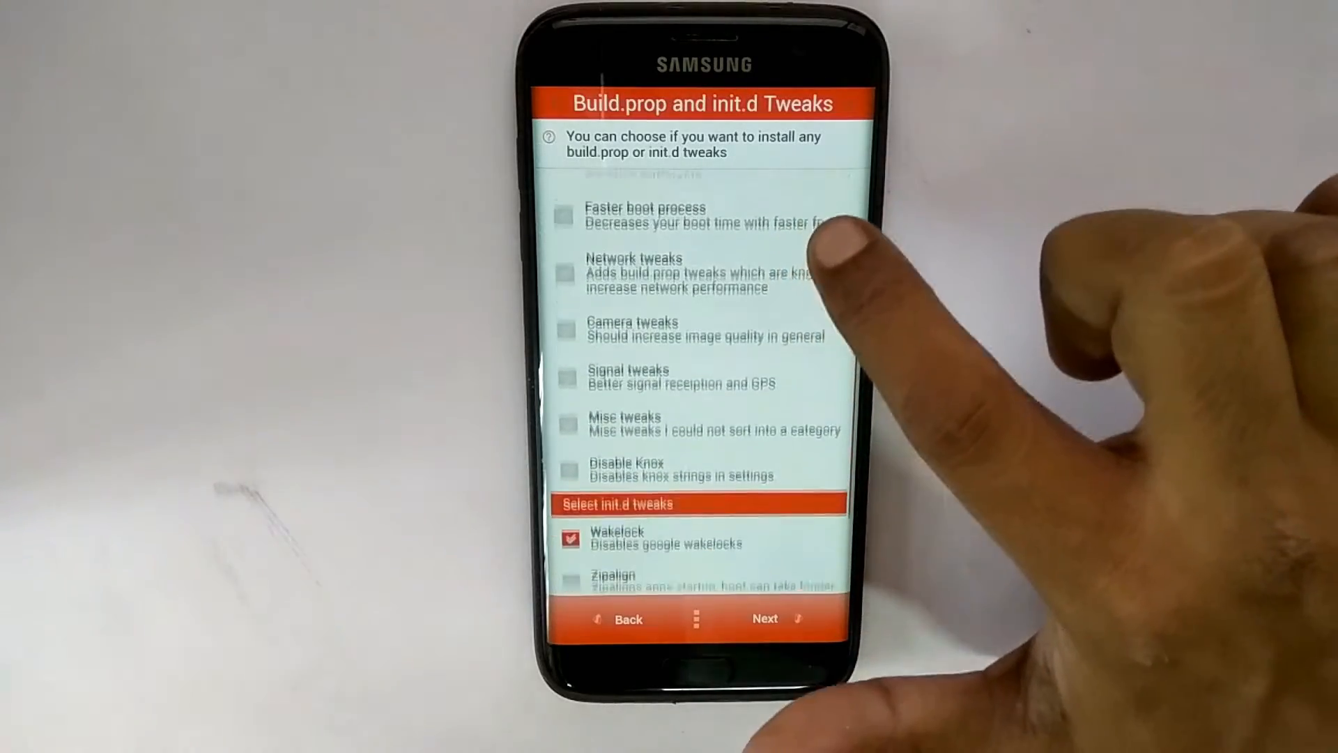
scroll(down, 3)
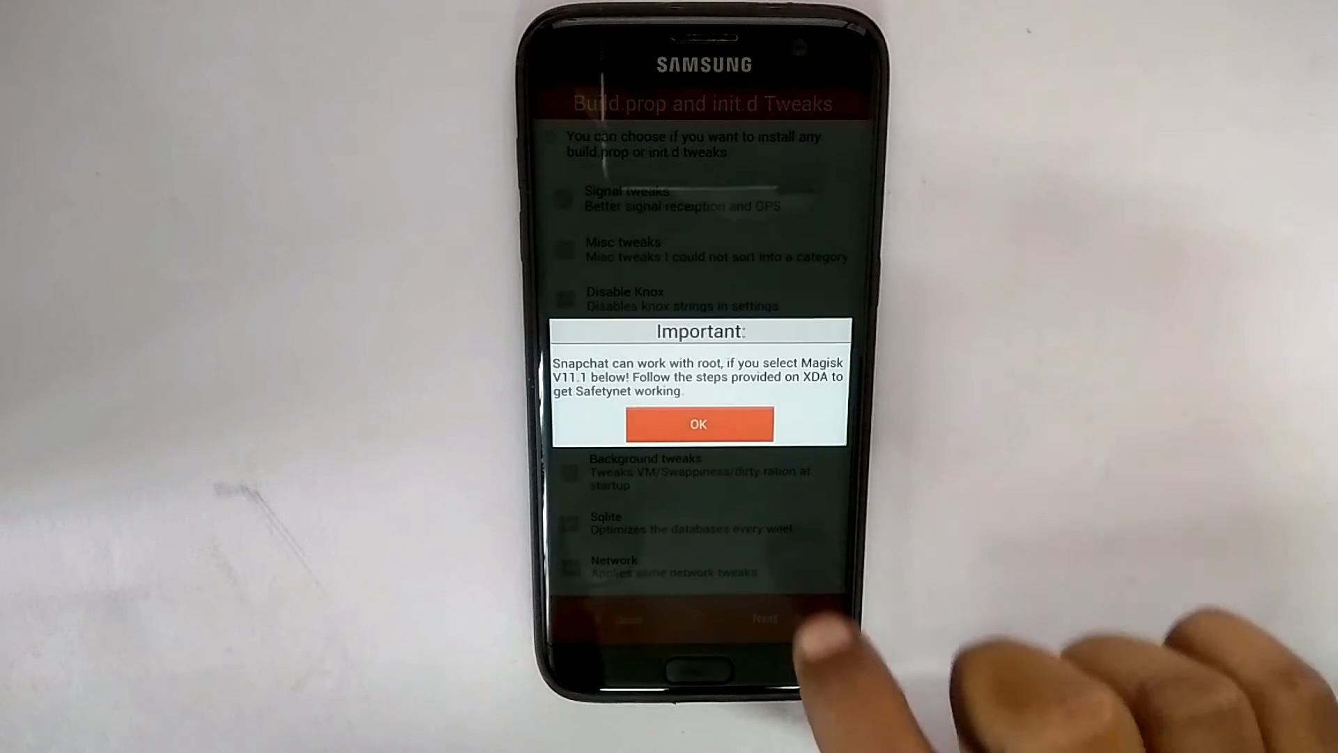
click(698, 424)
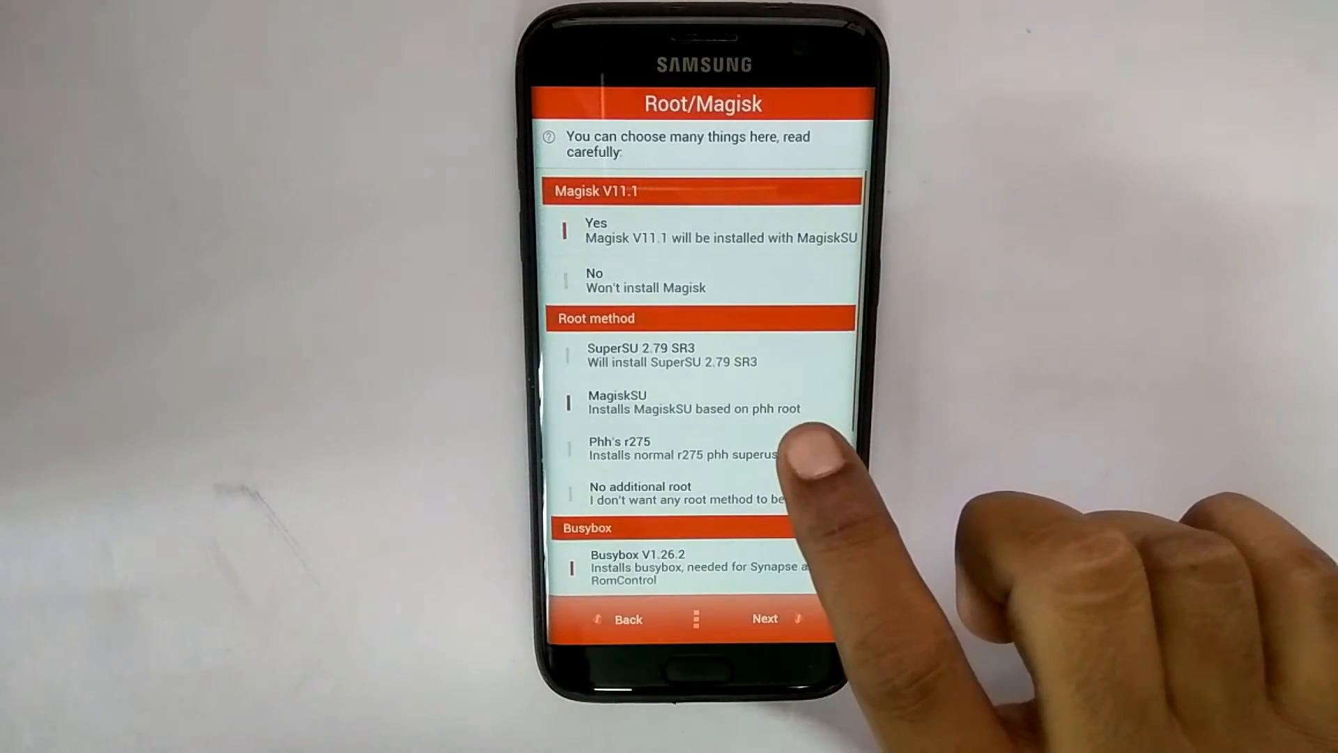
scroll(down, 3)
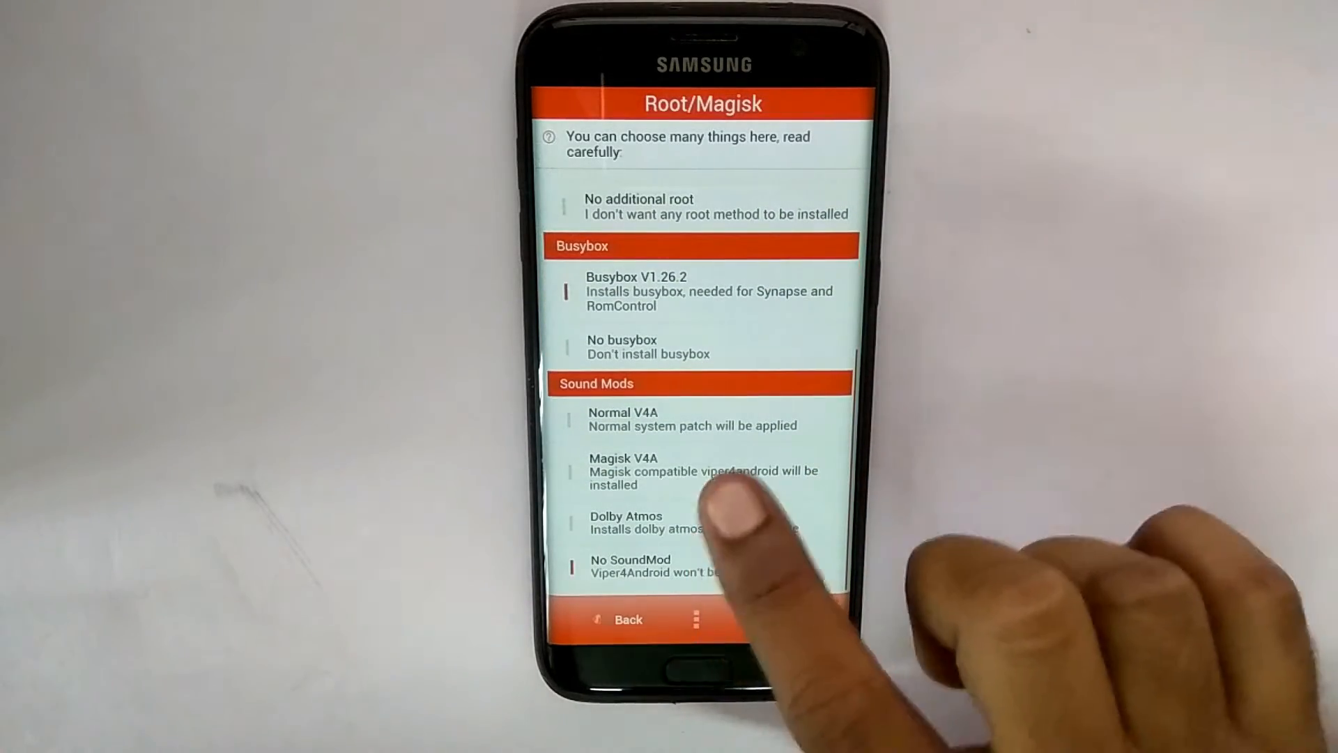
click(764, 619)
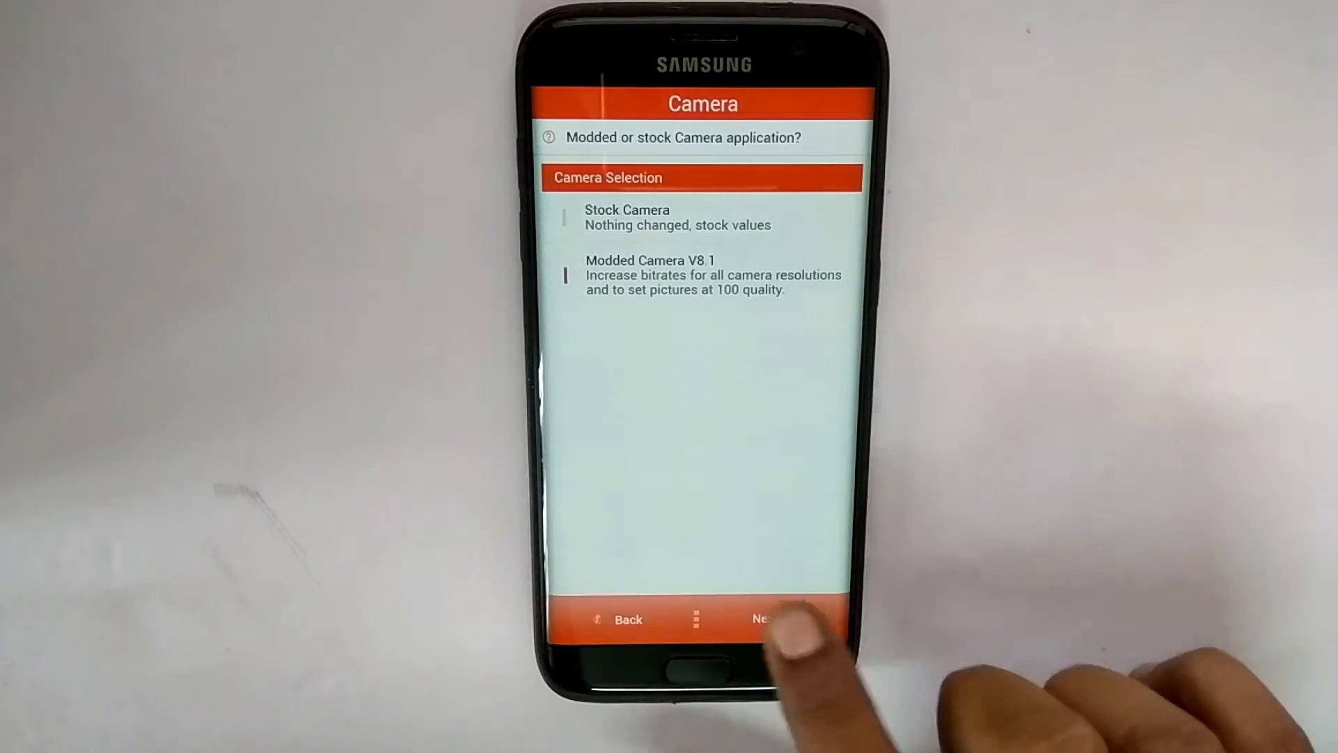
- Accept Modded Camera V8.1, the sound mod, Modded SuperMan Settings and SystemUI choices
click(759, 619)
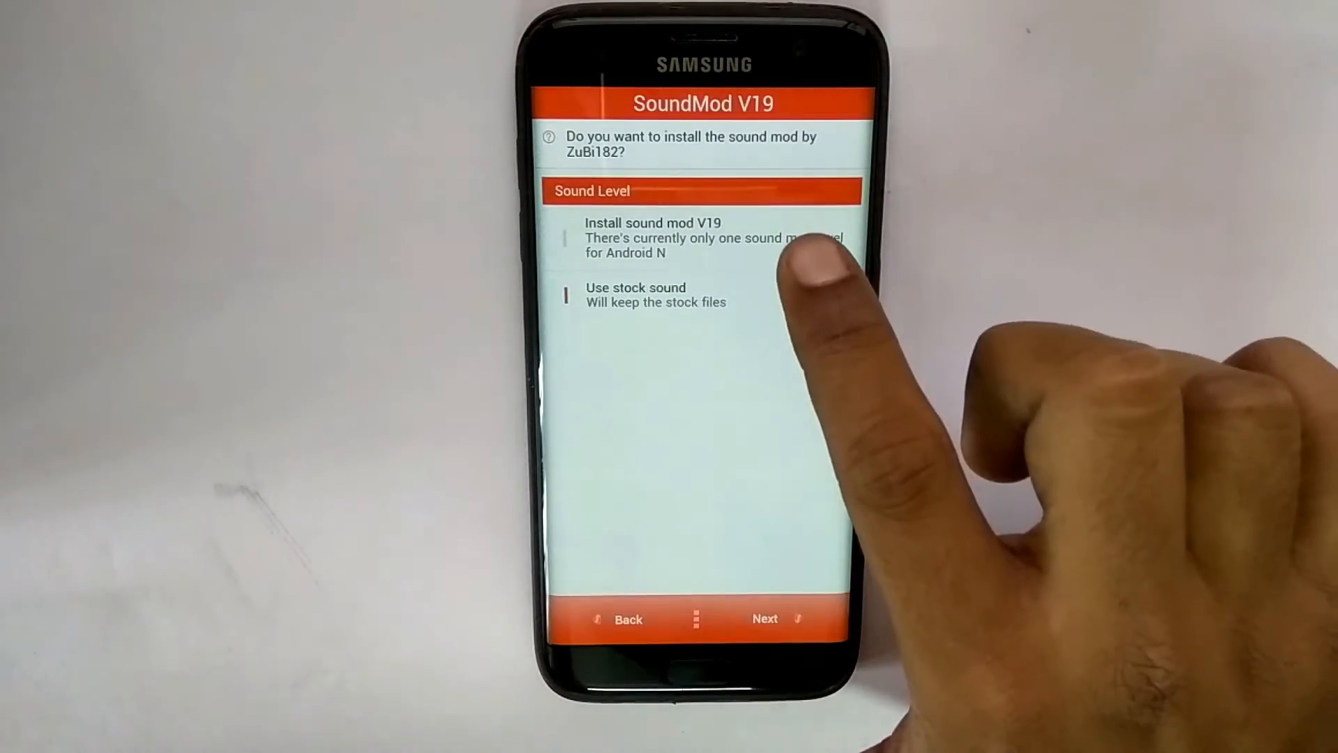
click(765, 619)
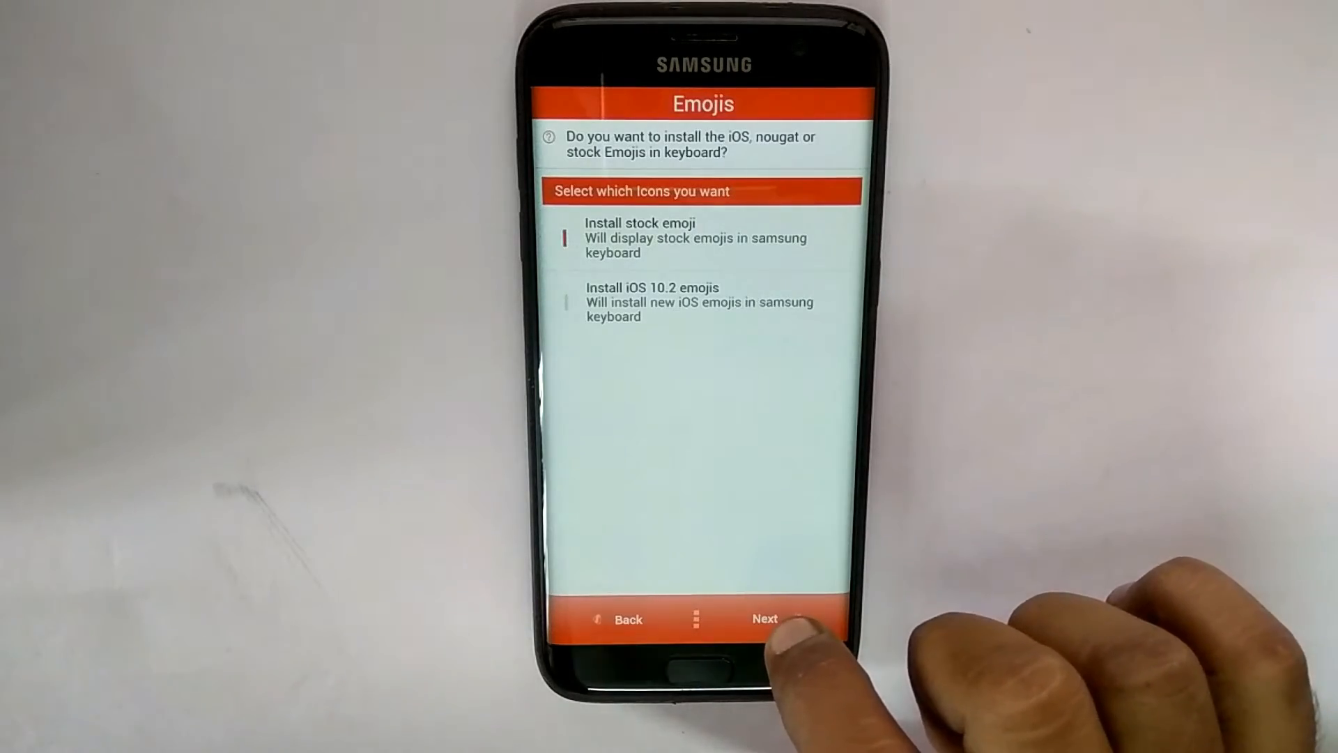
click(765, 619)
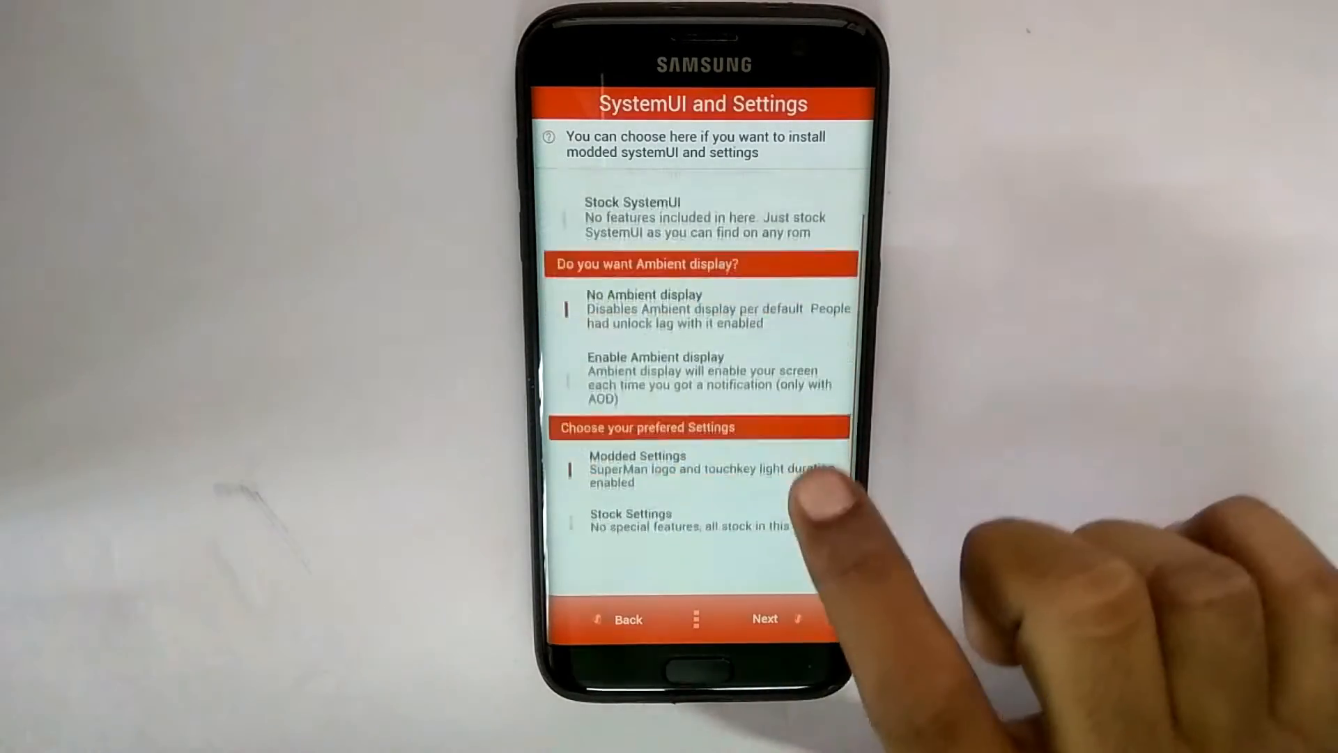
click(766, 619)
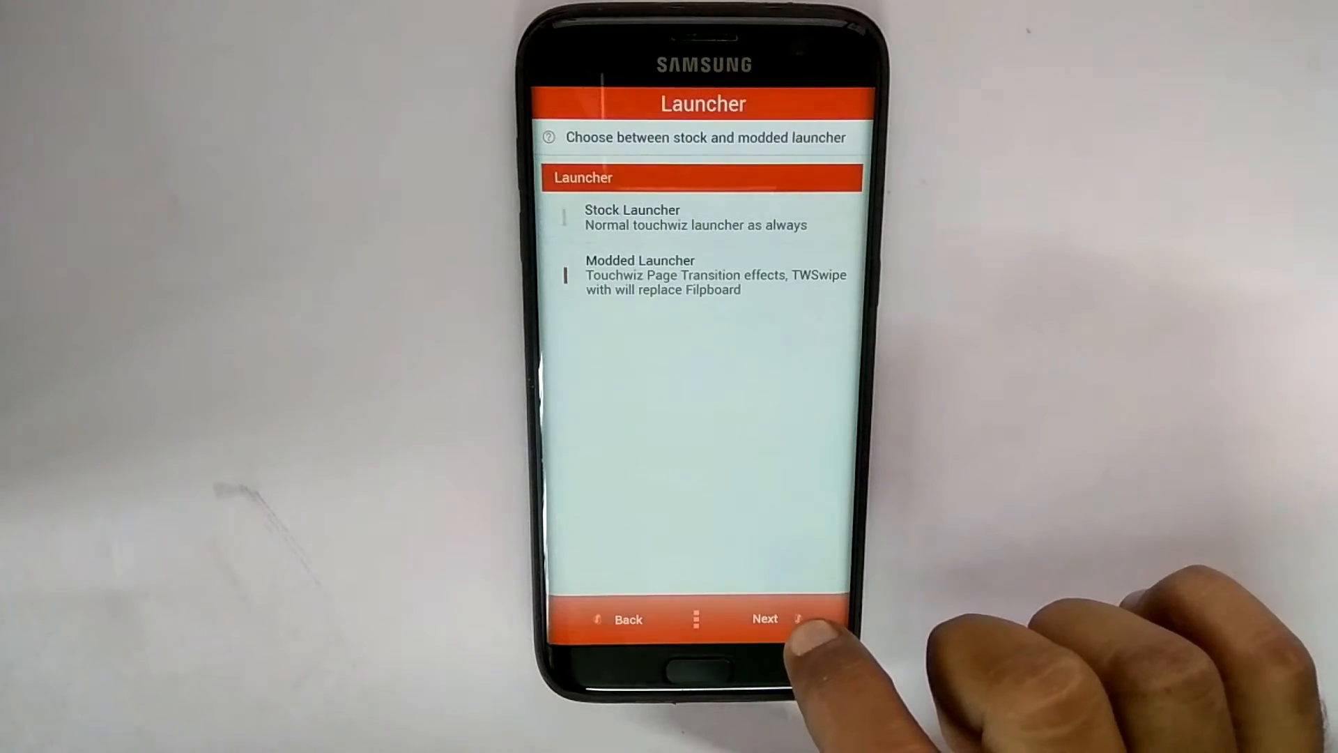
- Accept the launcher, modem/bootloader, and splash/boot animation choices to reach AdAway
click(764, 619)
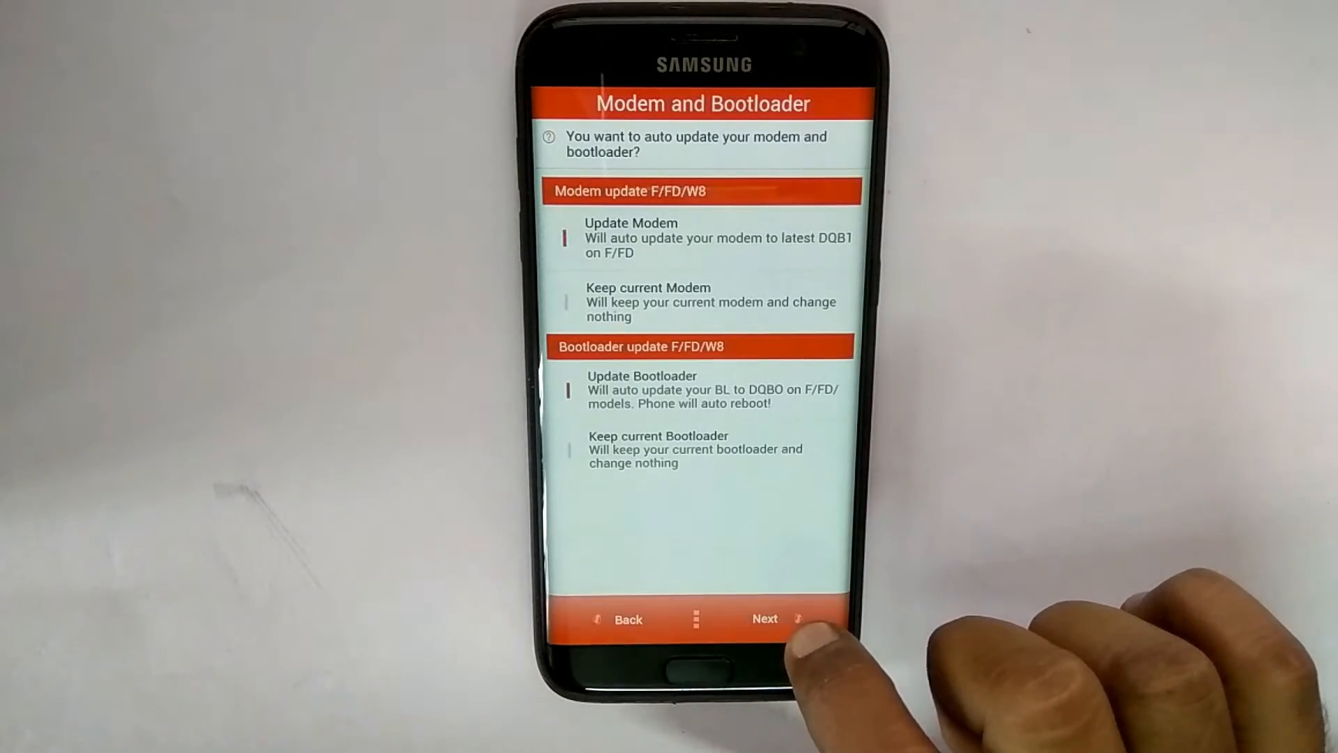
click(765, 619)
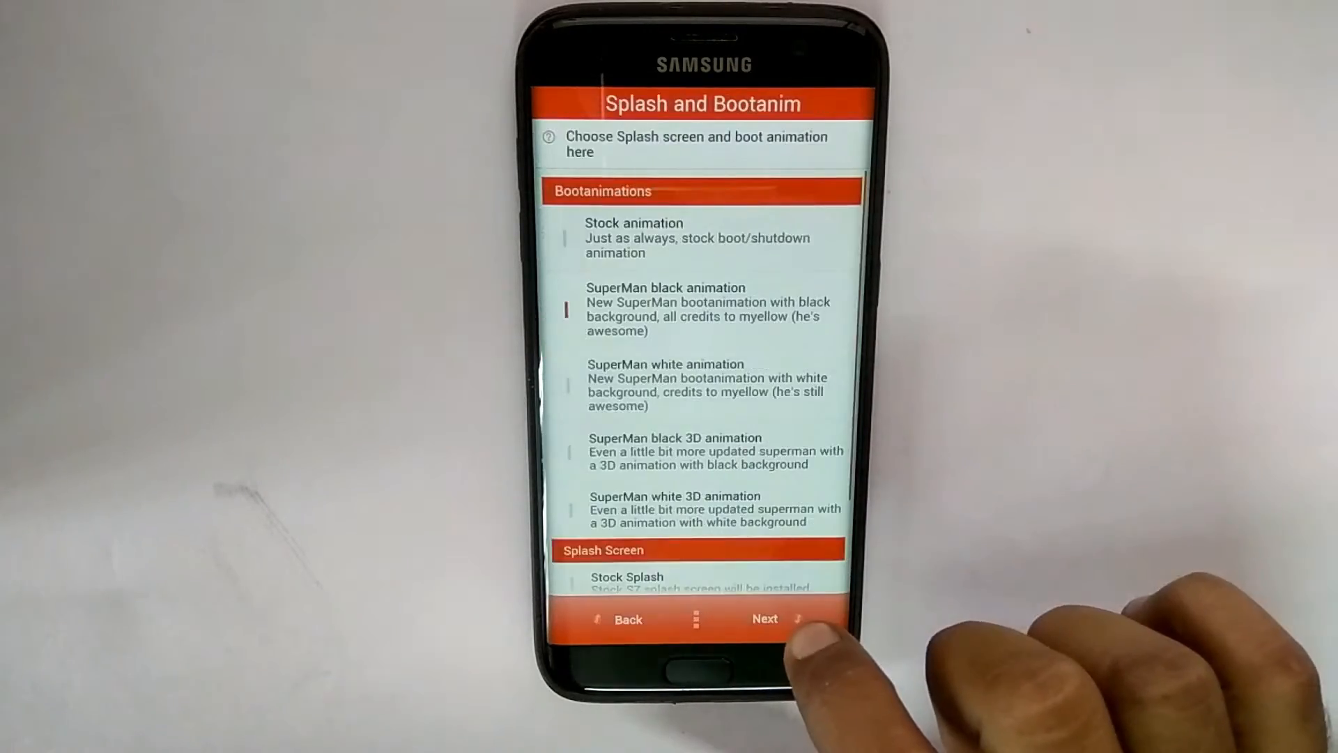
scroll(down, 3)
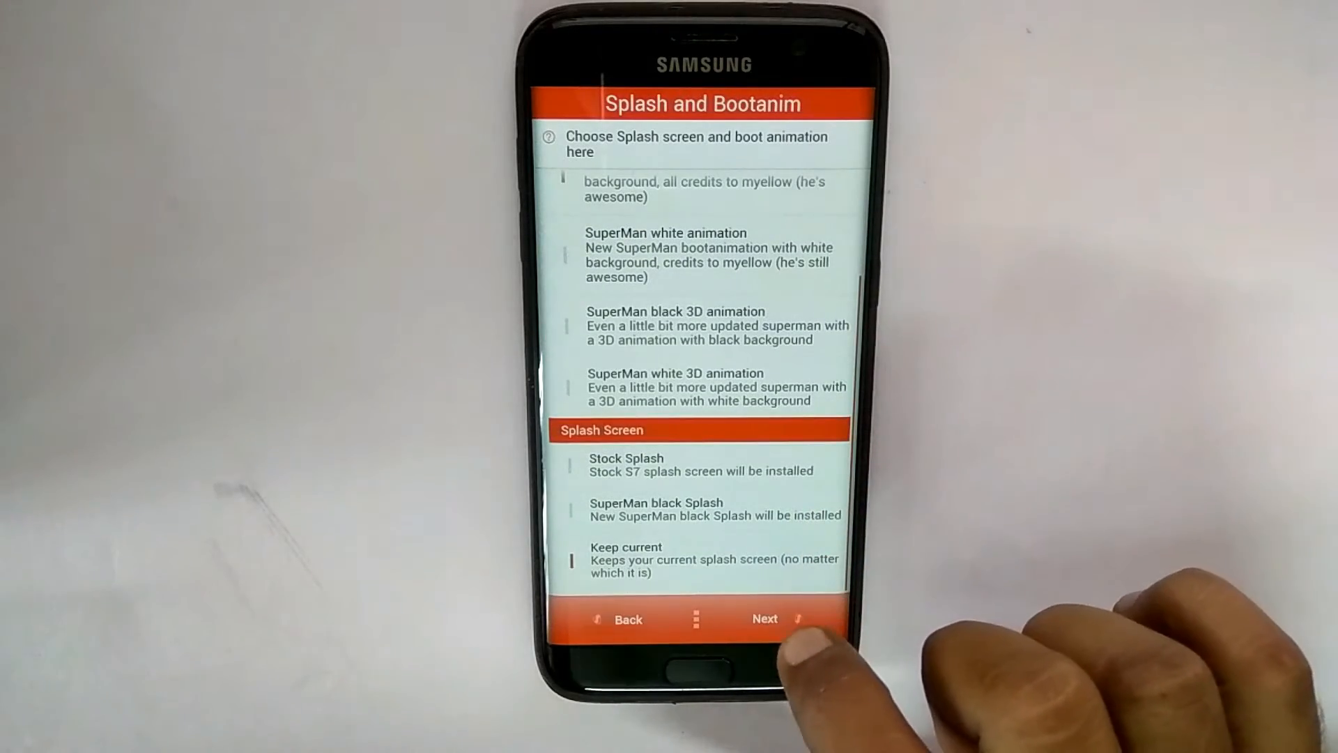
click(766, 619)
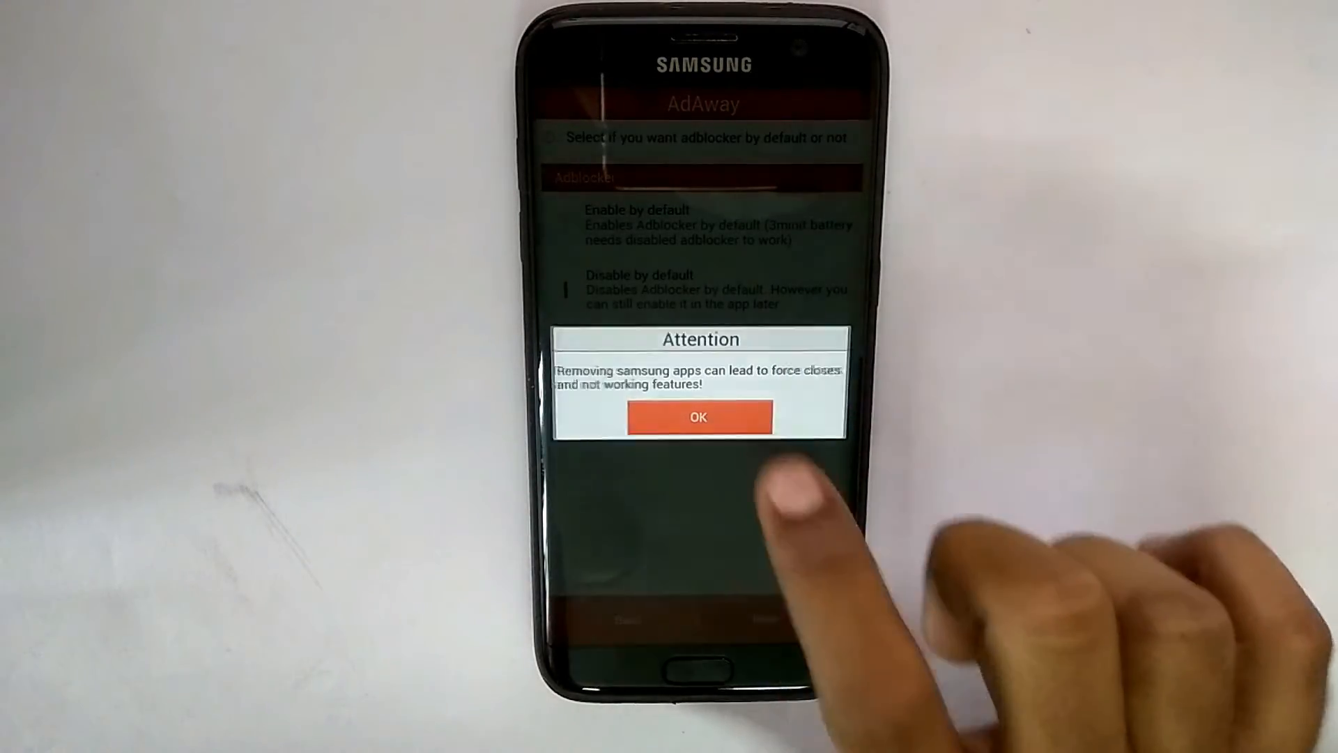
- Acknowledge the Samsung apps warning and accept the Samsung, general and social media bloat selections
click(698, 416)
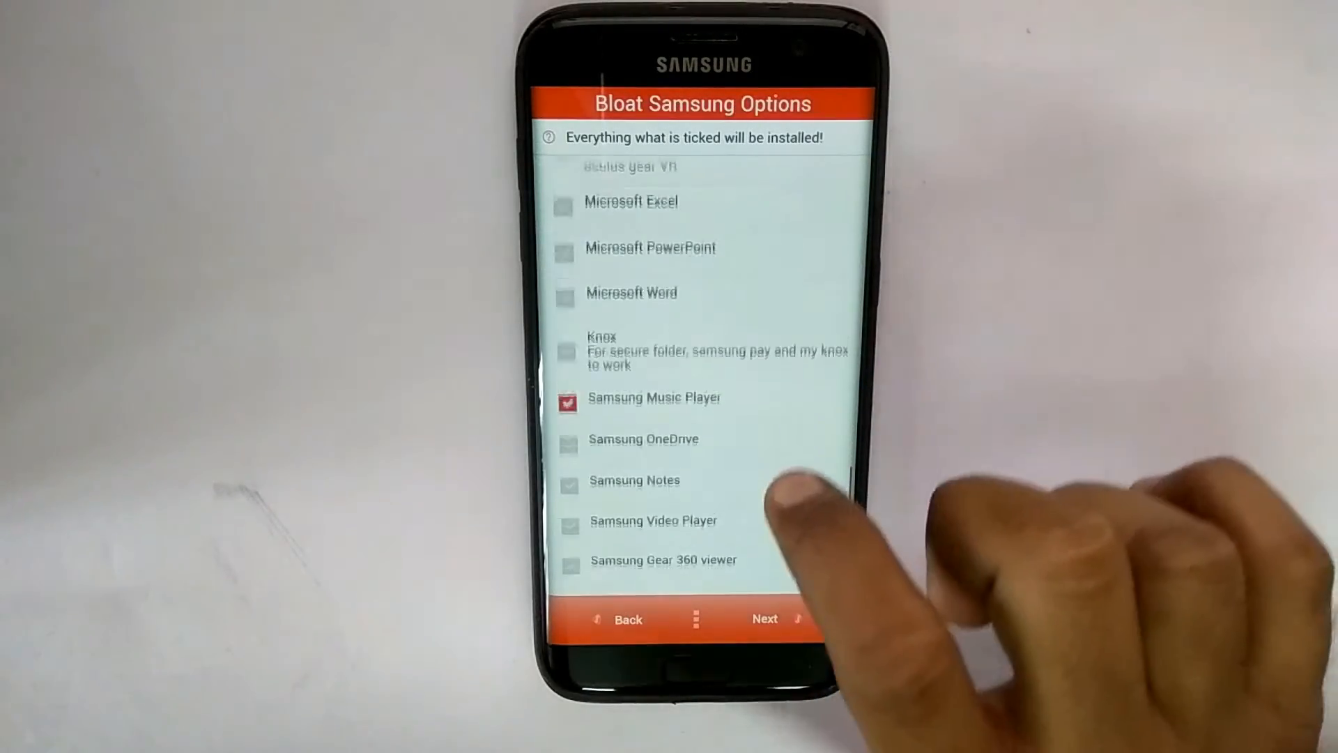
click(765, 619)
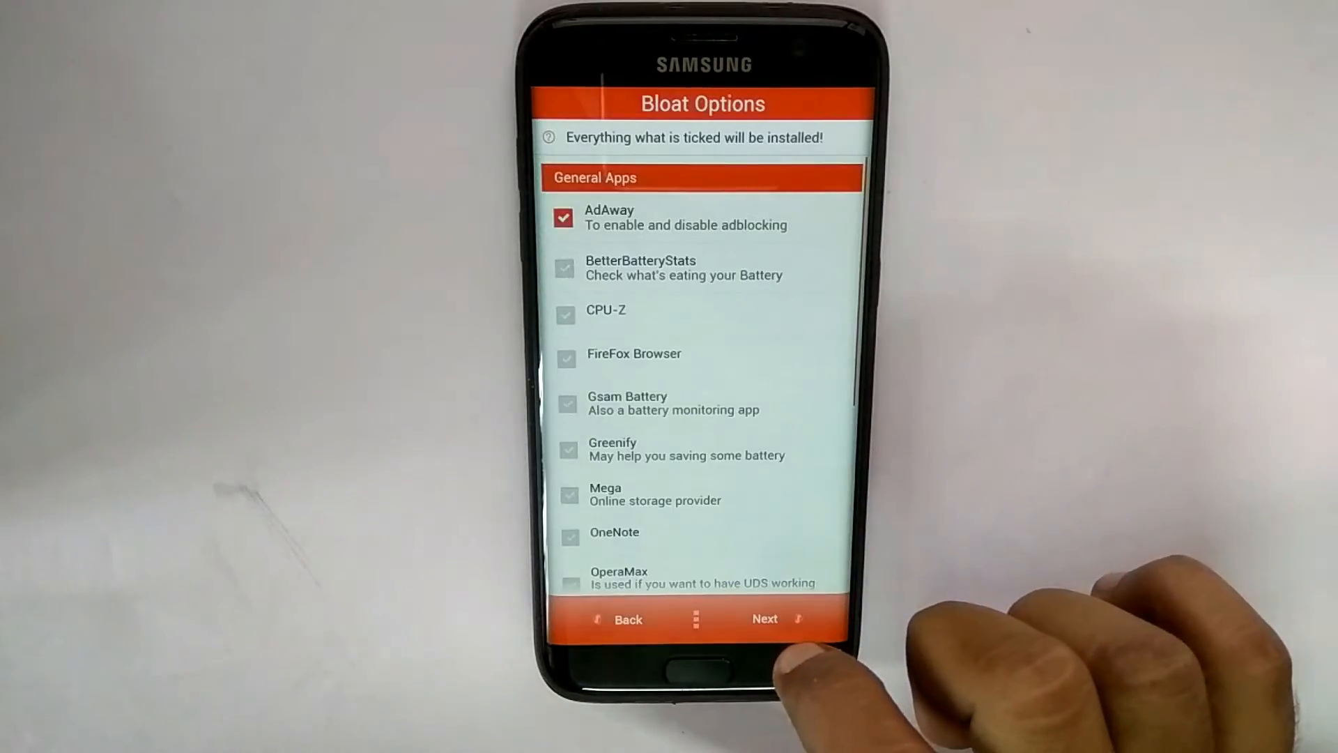
scroll(down, 3)
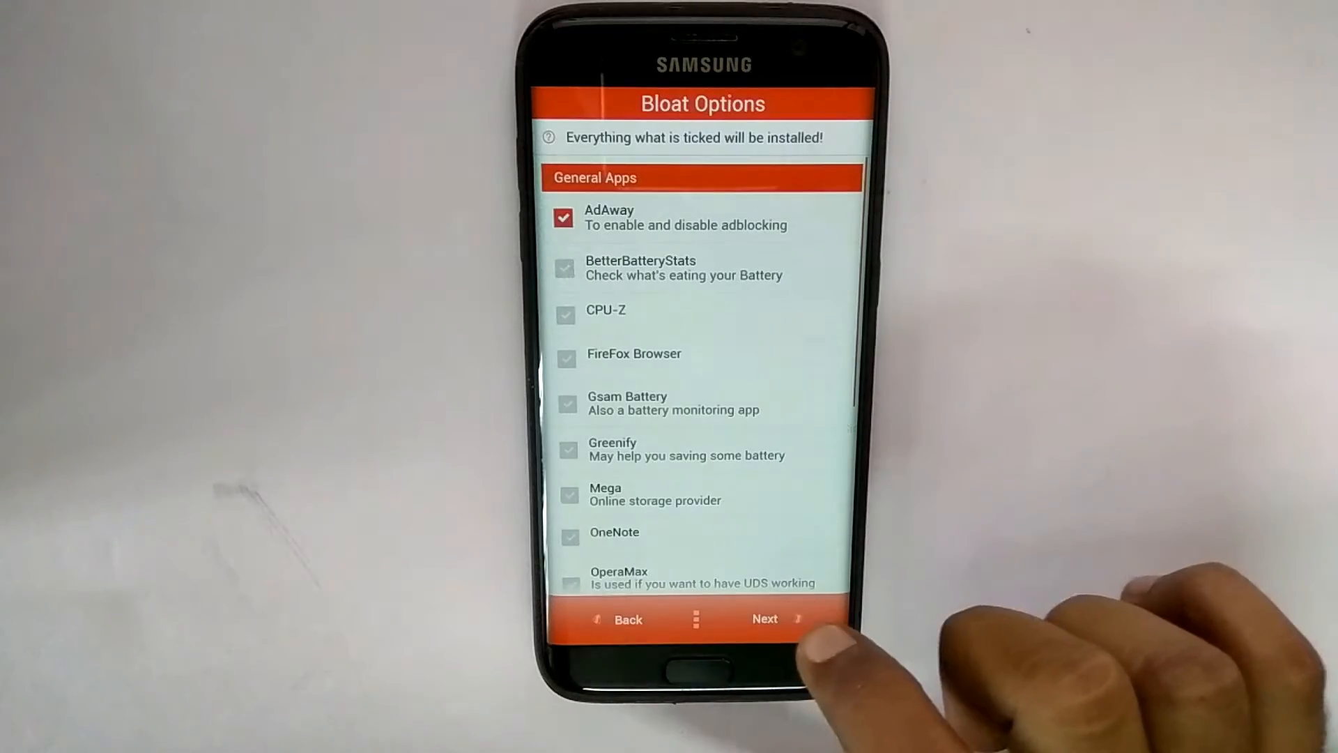
click(764, 619)
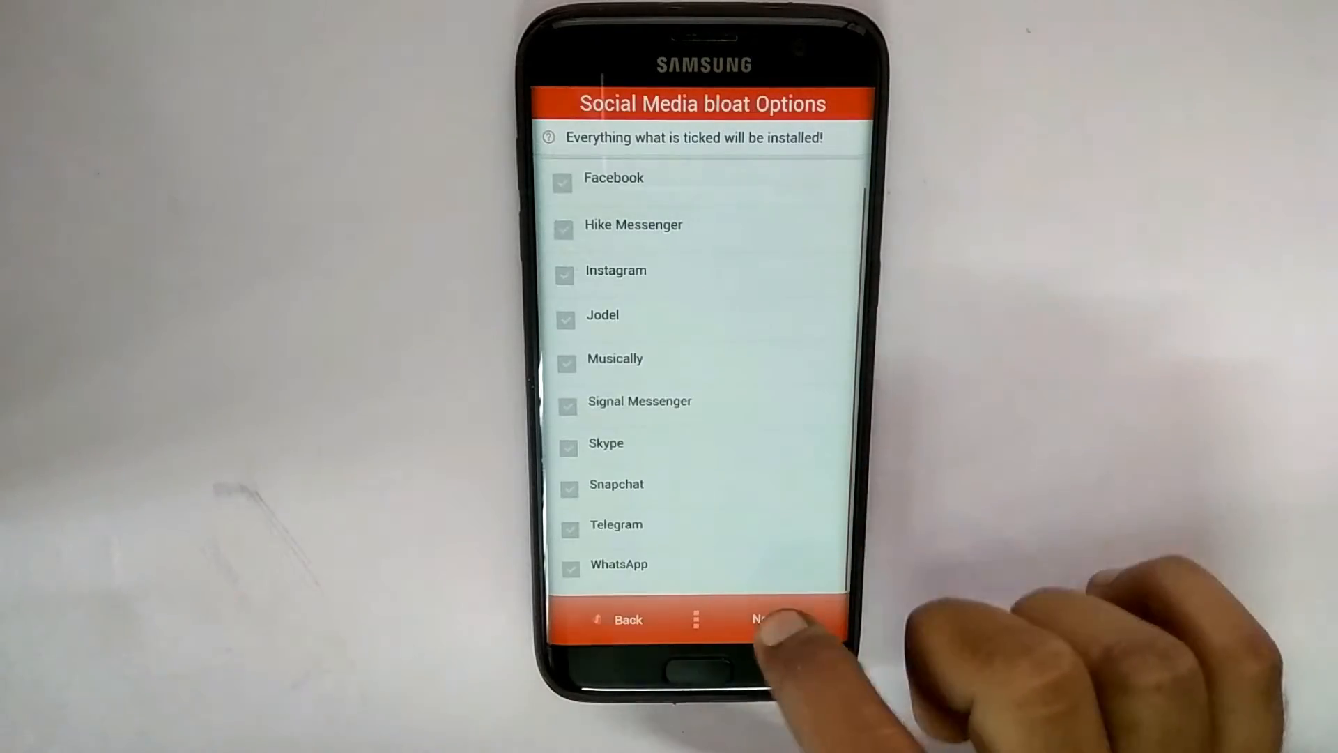
click(764, 619)
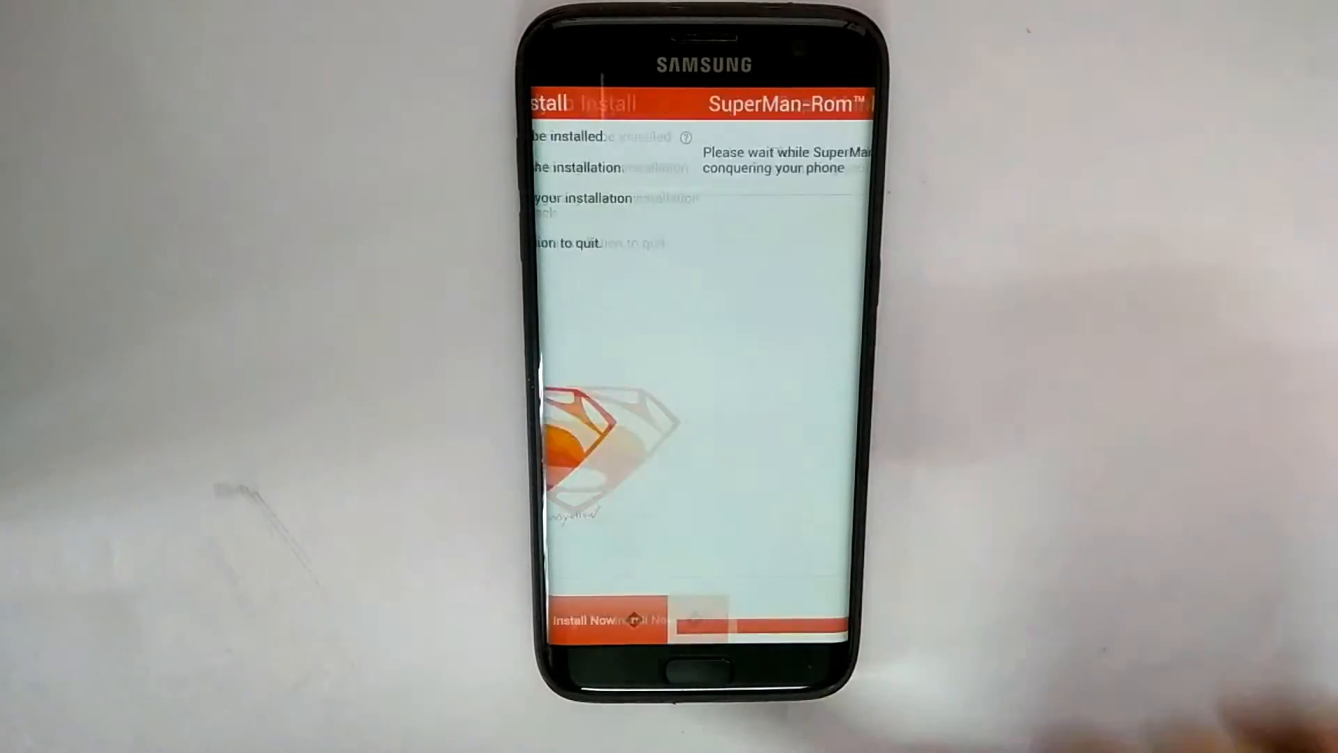
- Start the ROM installation with Install Now and let the phone reboot to the Welcome screen
click(582, 618)
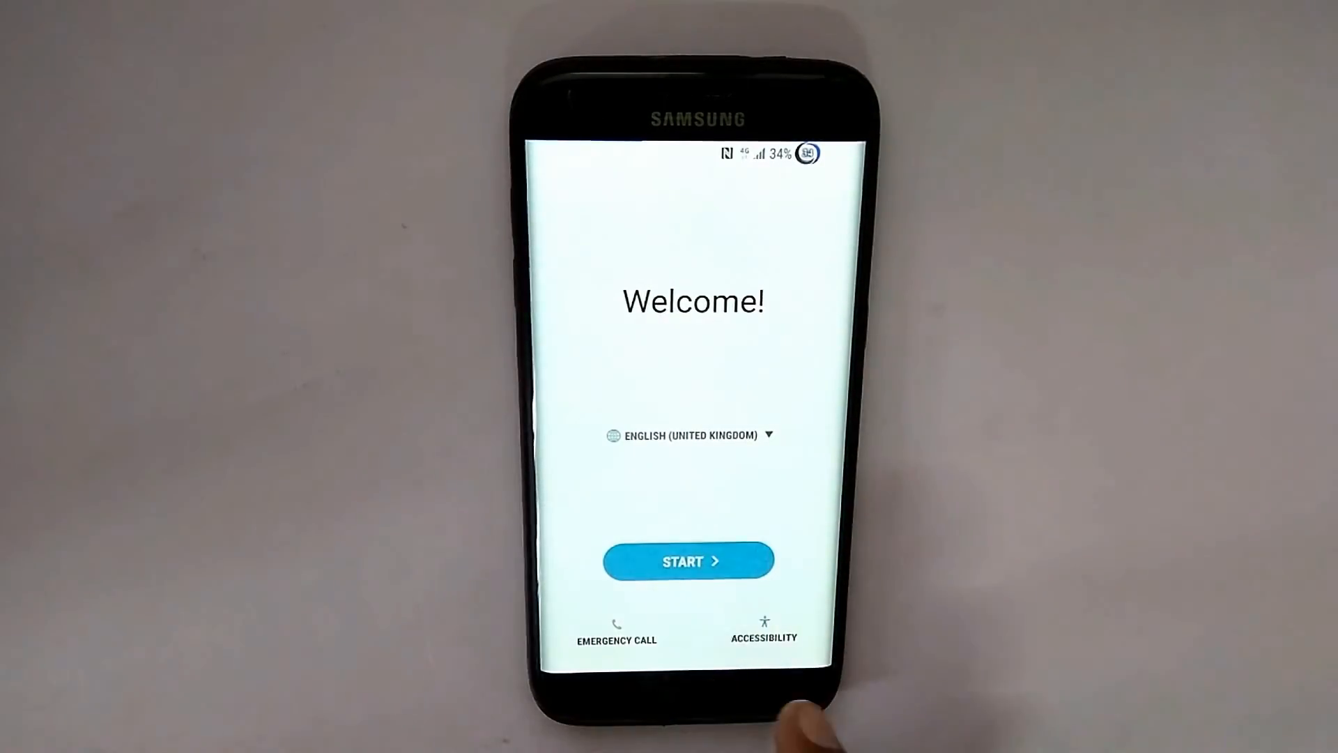
- Complete setup skipping Google account, name and screen protection, finishing at the home screen
click(687, 560)
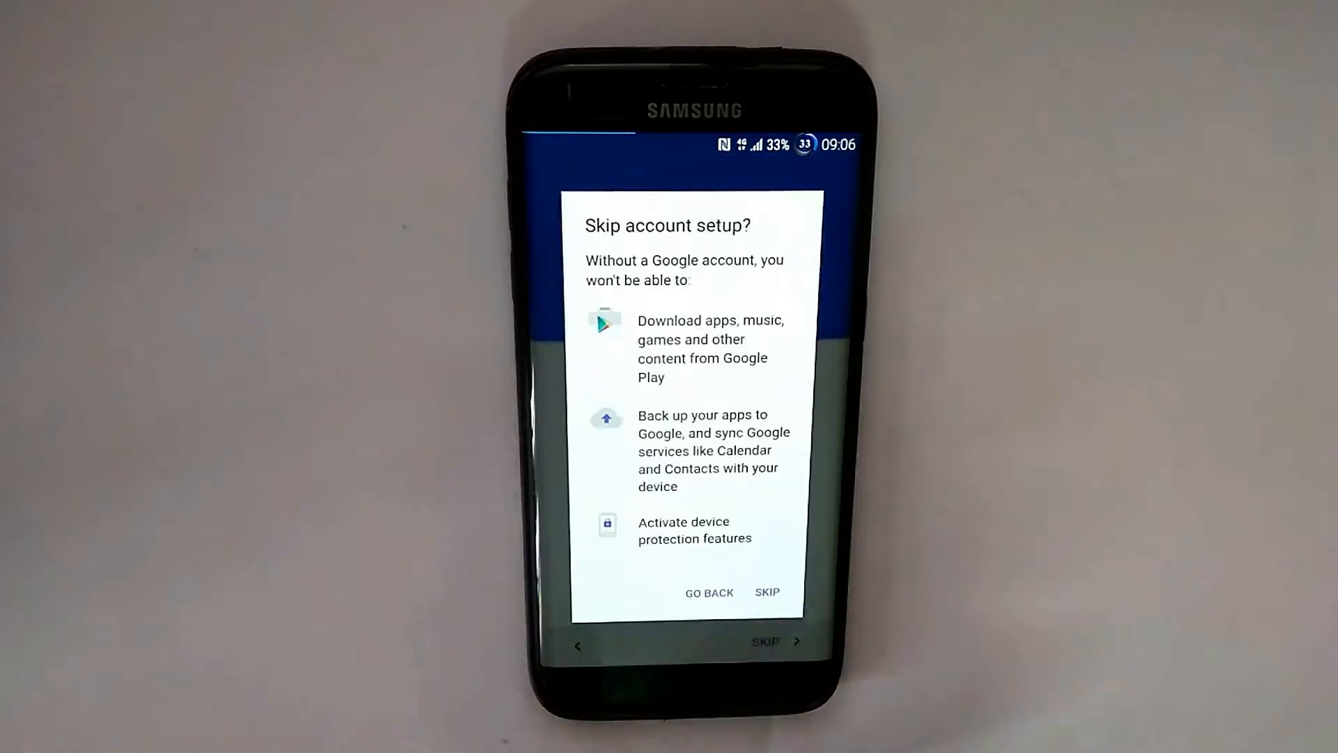
click(767, 591)
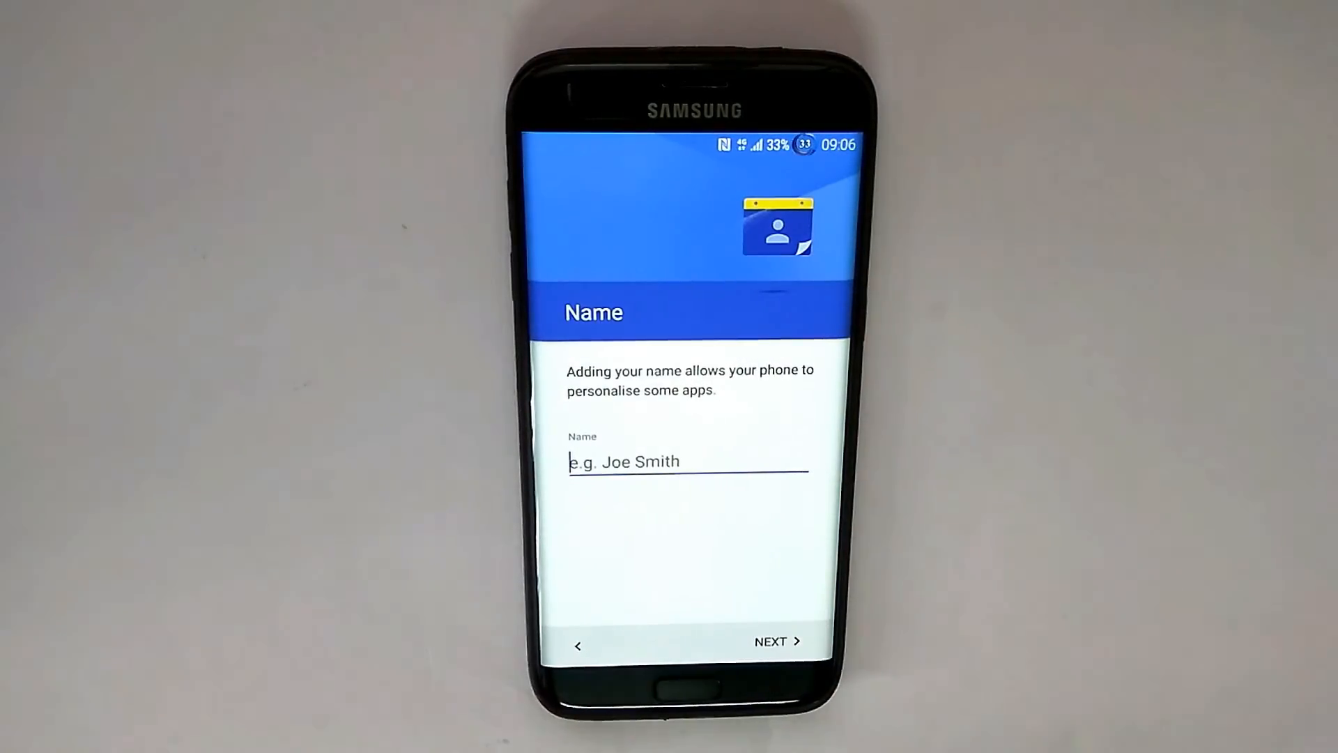
click(771, 641)
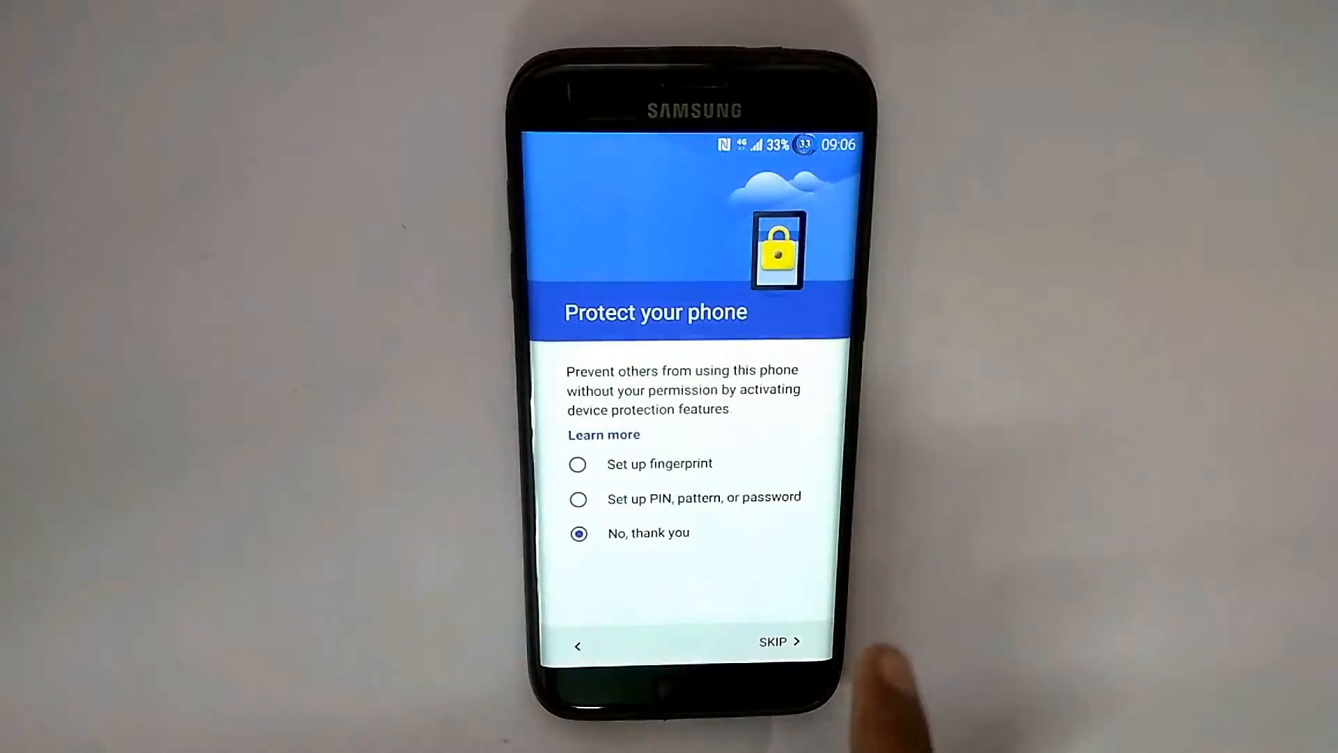
click(776, 641)
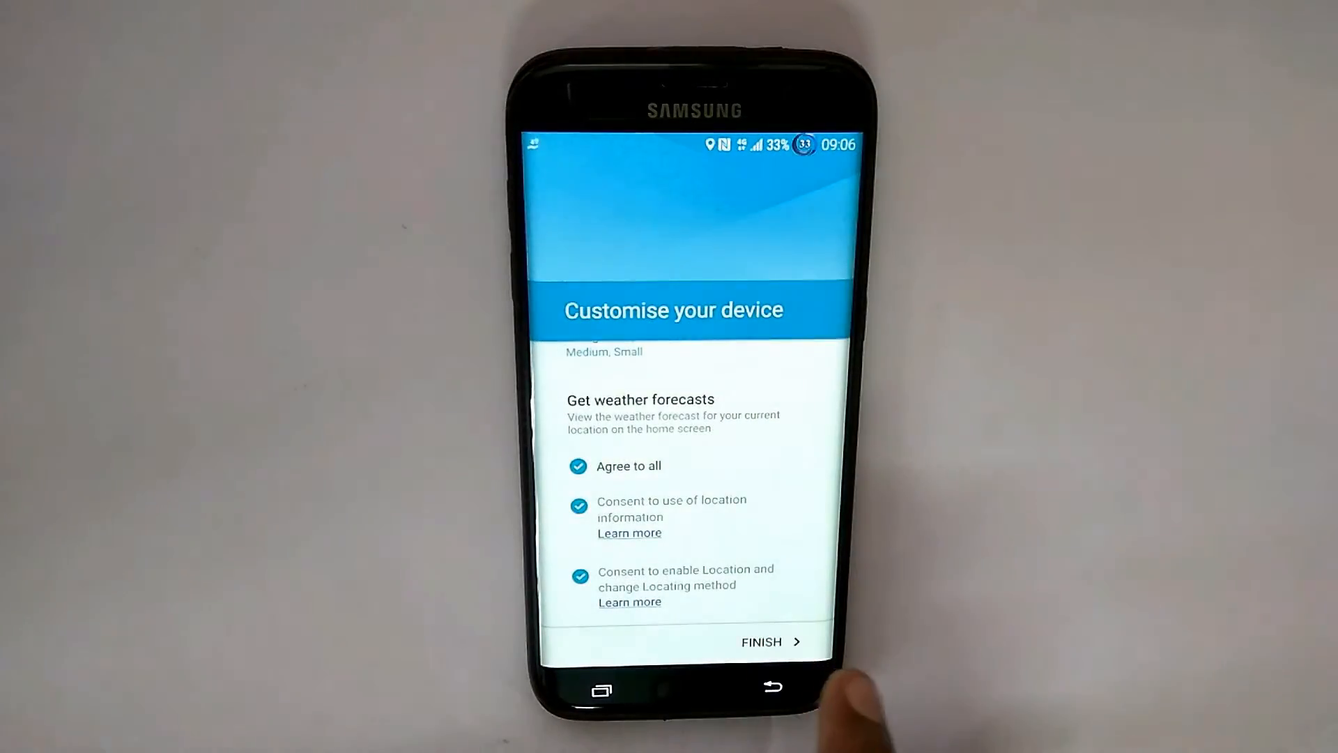
click(769, 642)
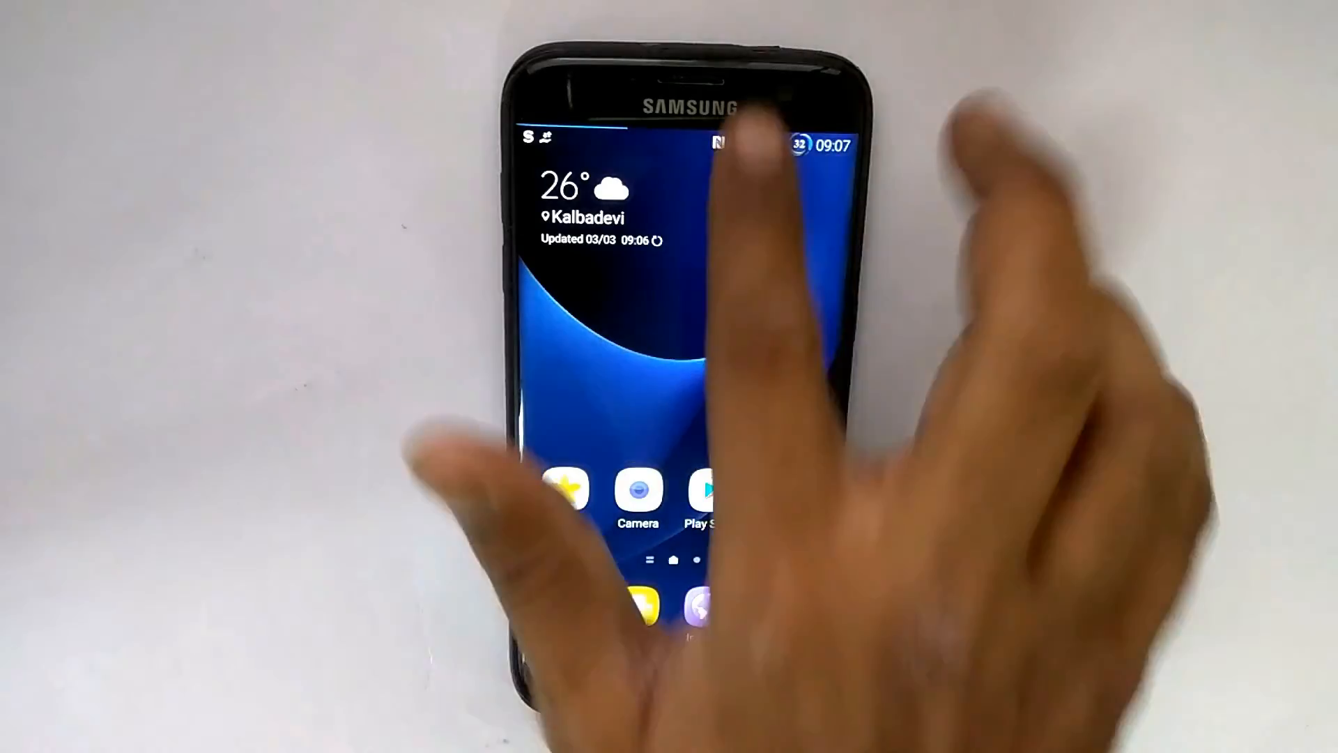
- Check Settings > About device, return home and show the SuperMan apps in the app drawer
drag(683, 136, 683, 385)
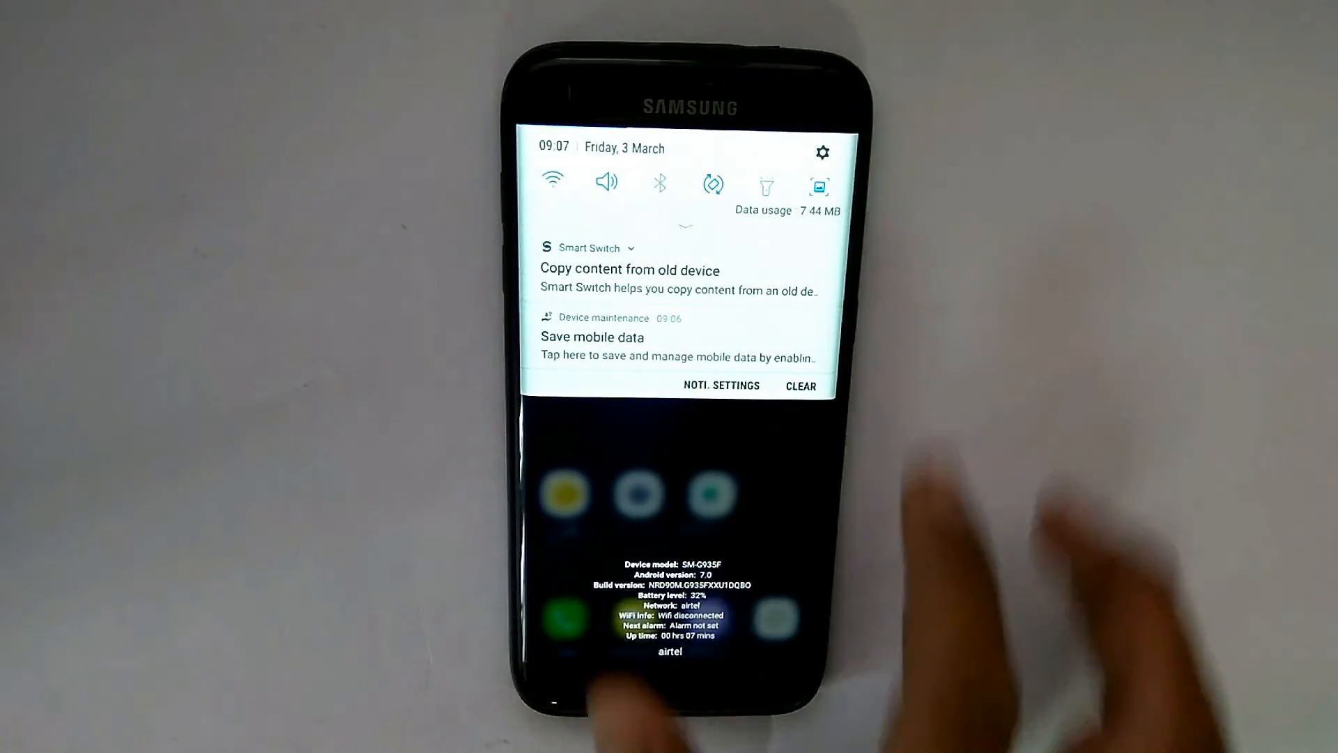
click(821, 153)
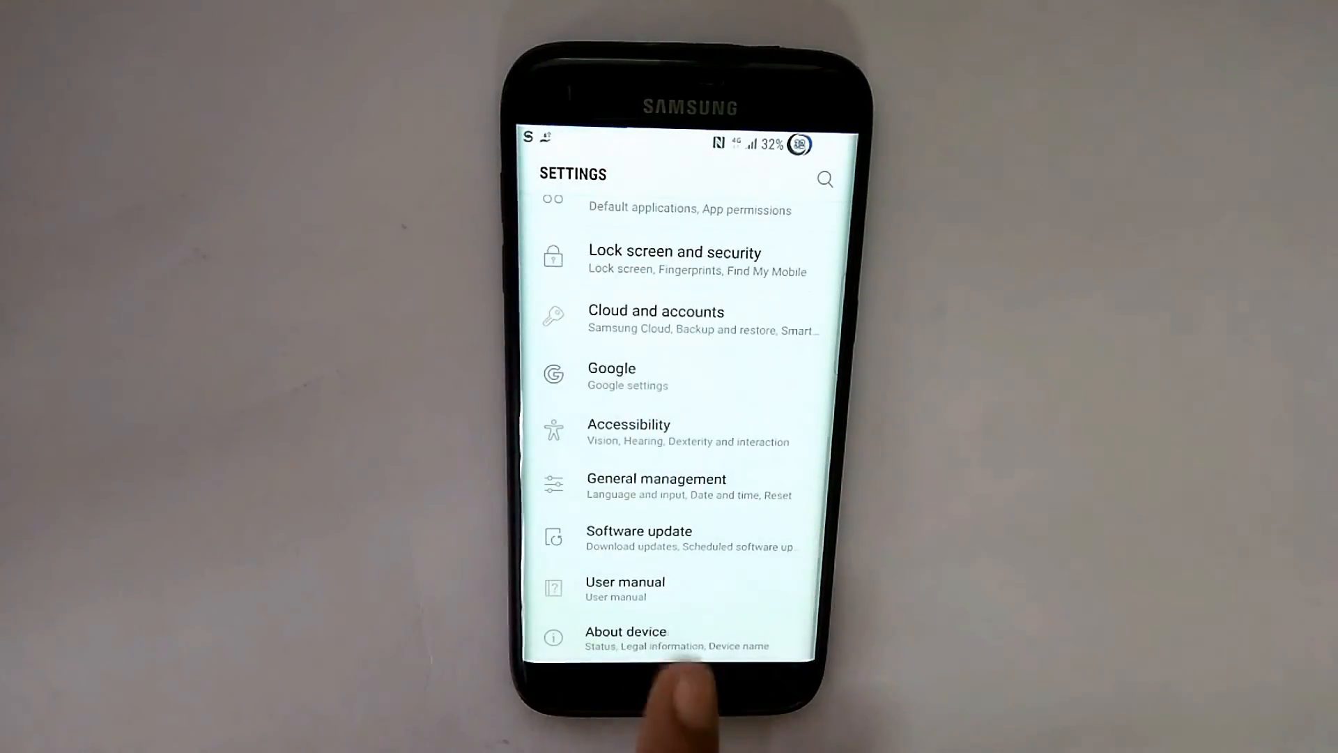
click(626, 639)
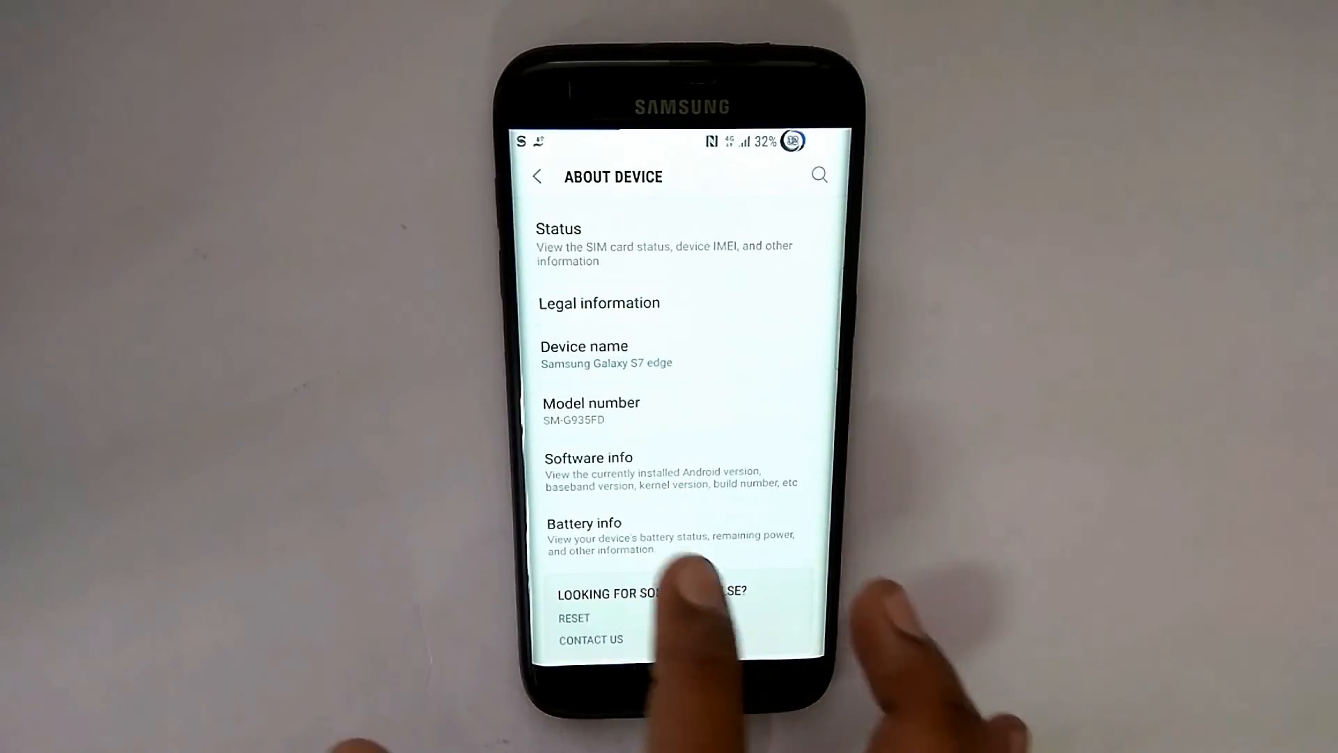
click(588, 458)
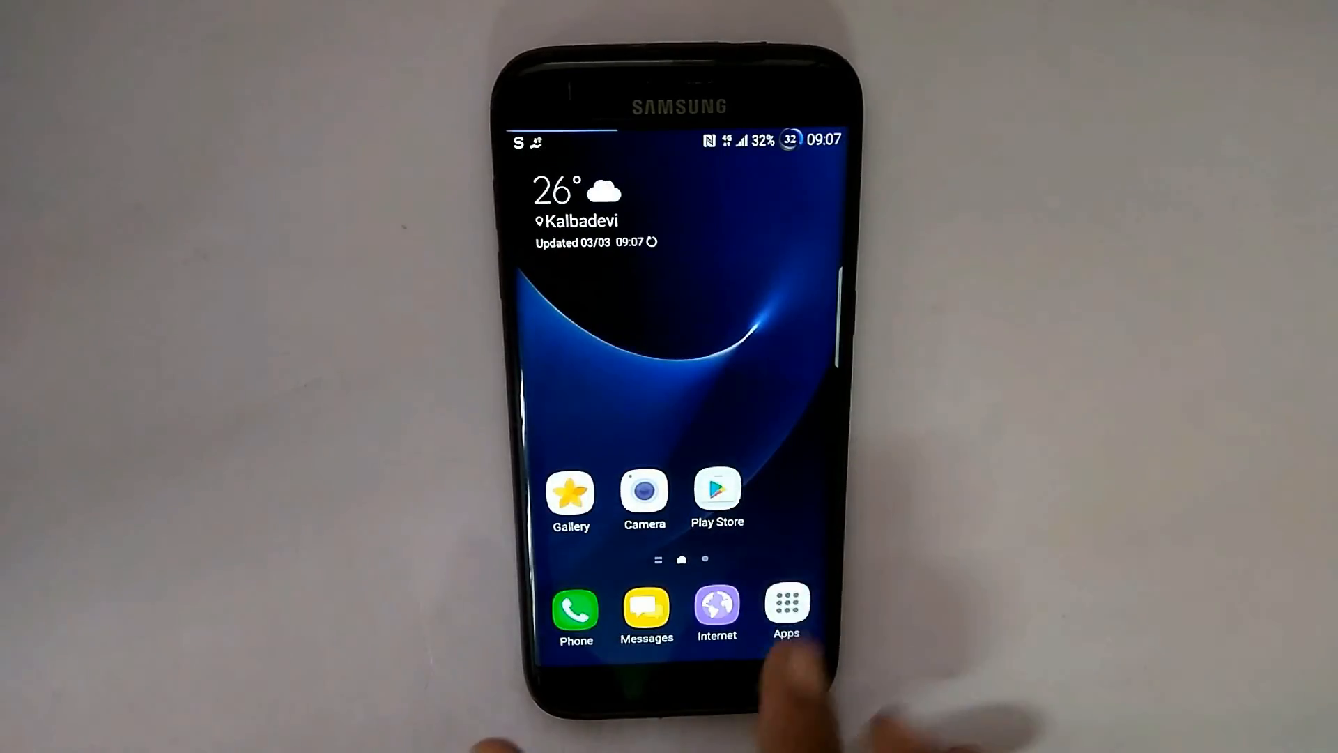
click(785, 610)
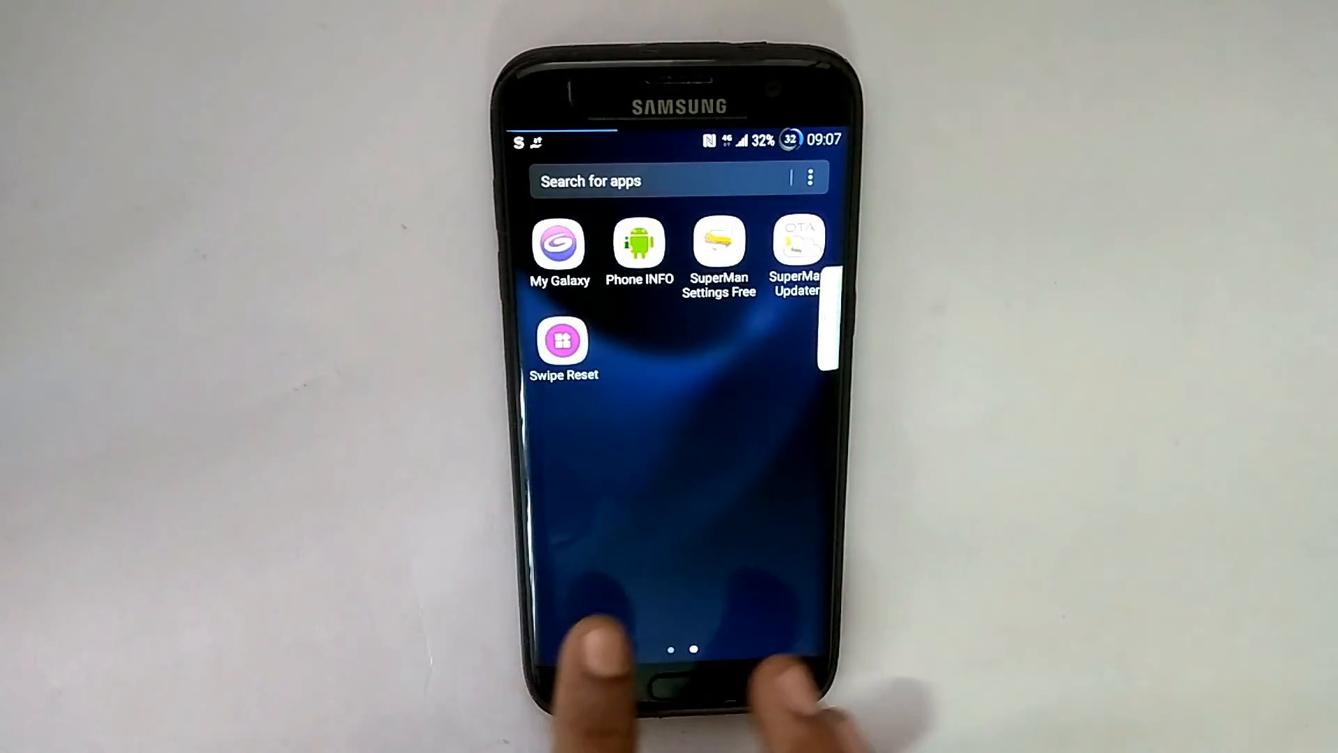